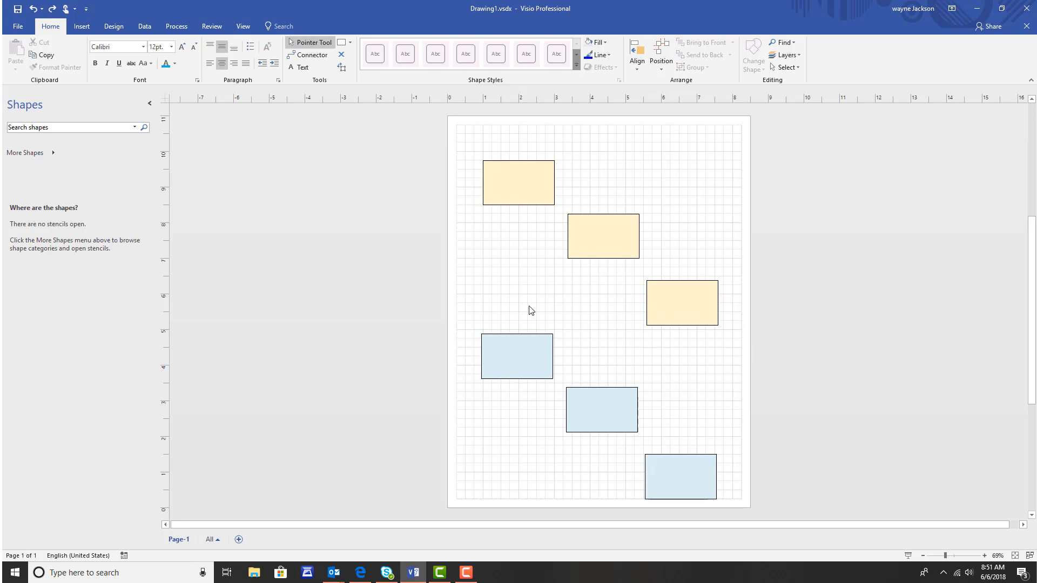
- Show the View tab's Add-Ons list with the Visio Extras shape-numbering utility
{"action": "left_click", "coordinate": [242, 26]}
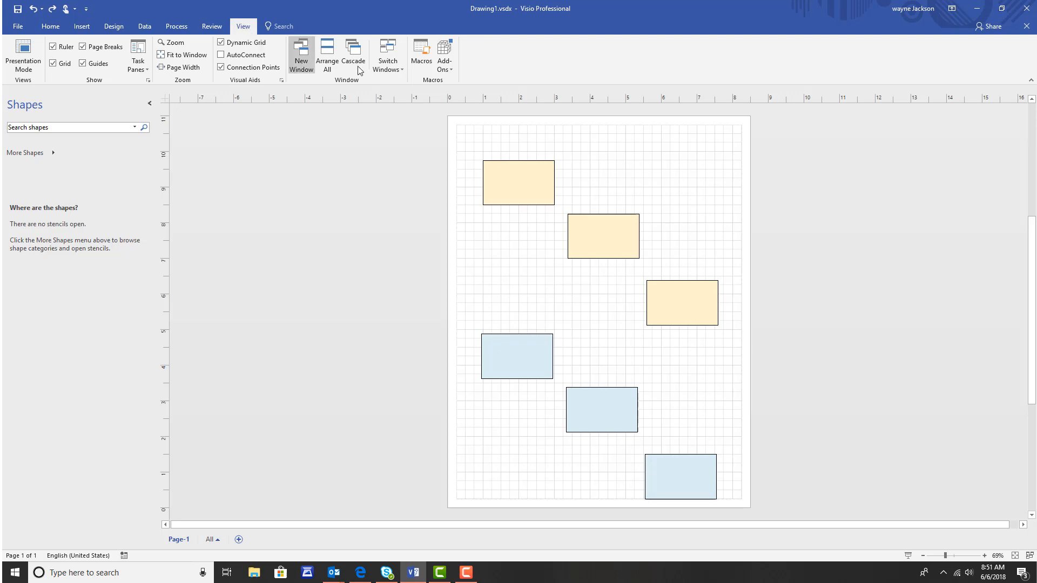
{"action": "mouse_move", "coordinate": [445, 54]}
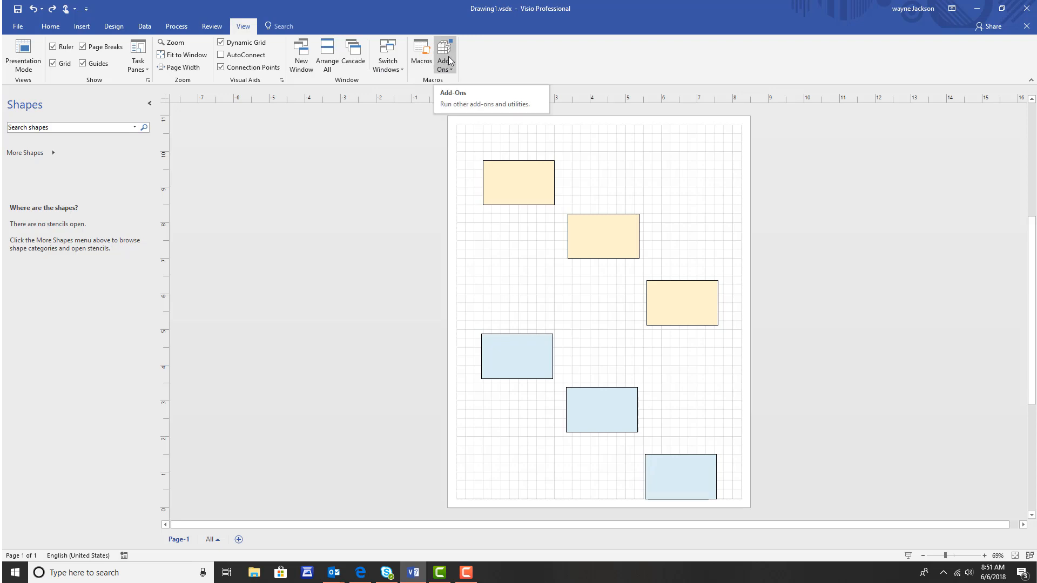
{"action": "left_click", "coordinate": [444, 52]}
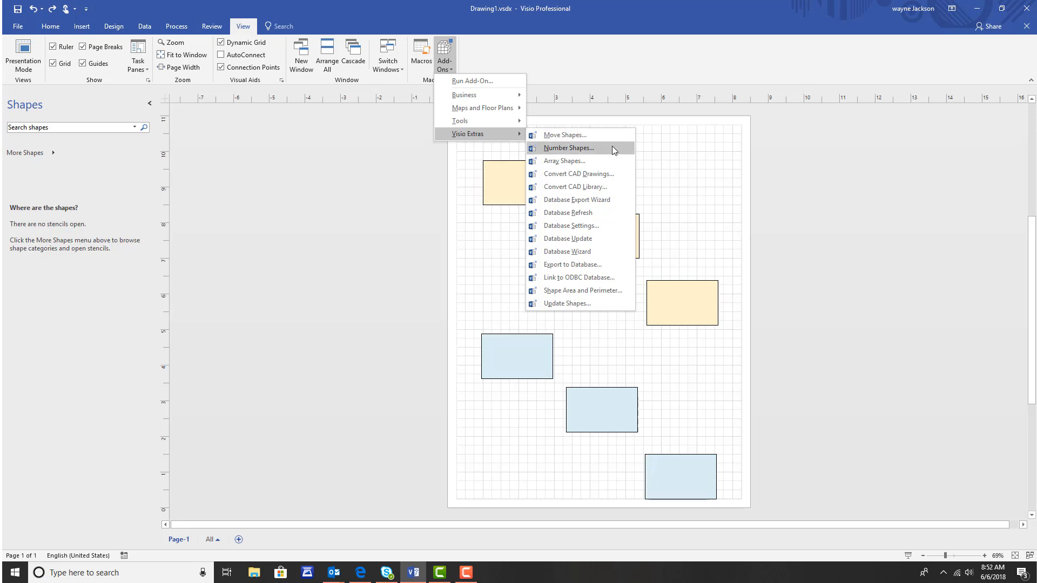
{"action": "left_click", "coordinate": [569, 147]}
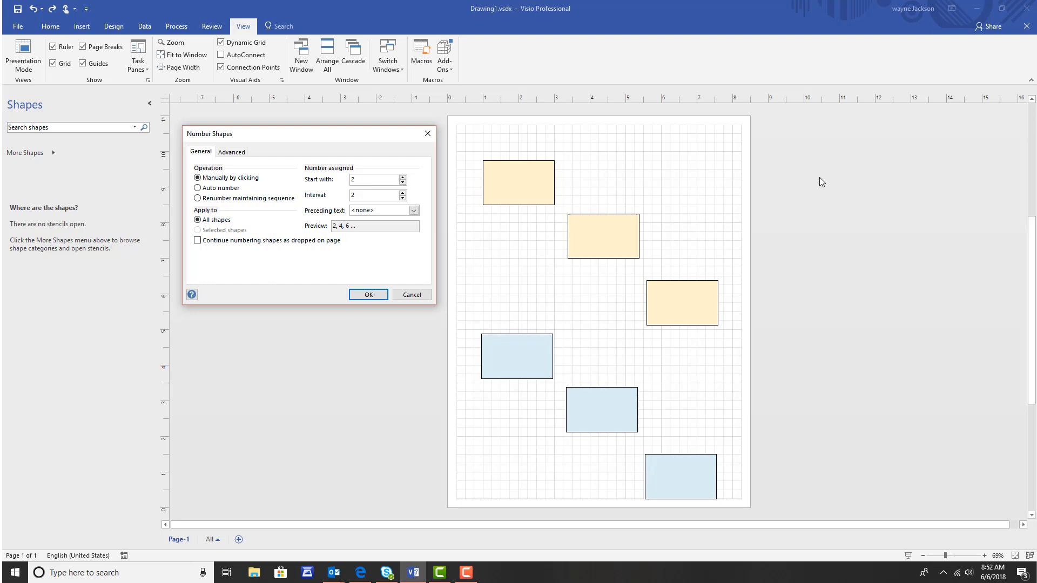
{"action": "mouse_move", "coordinate": [778, 194]}
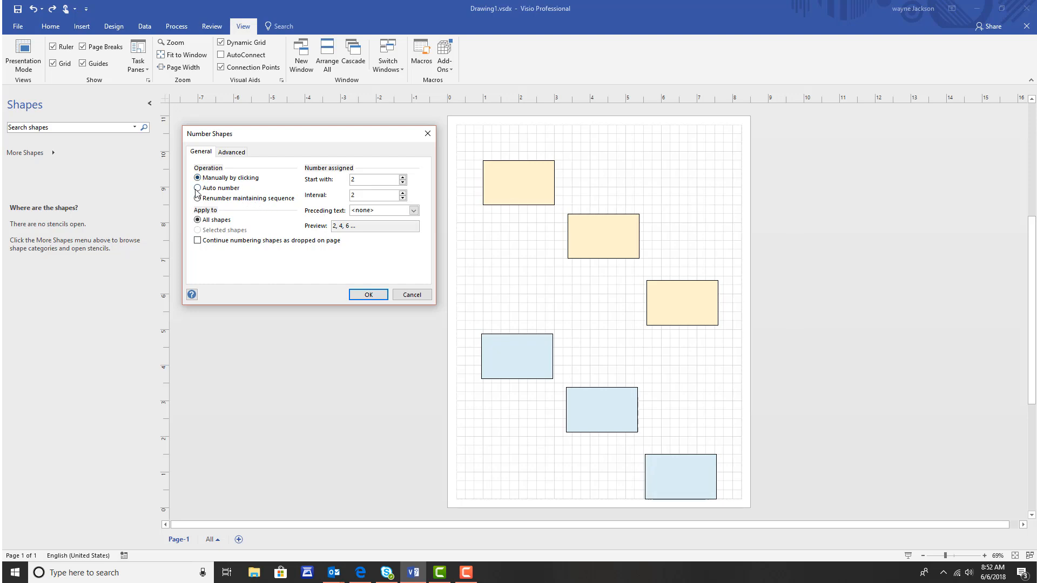
{"action": "left_click", "coordinate": [197, 188]}
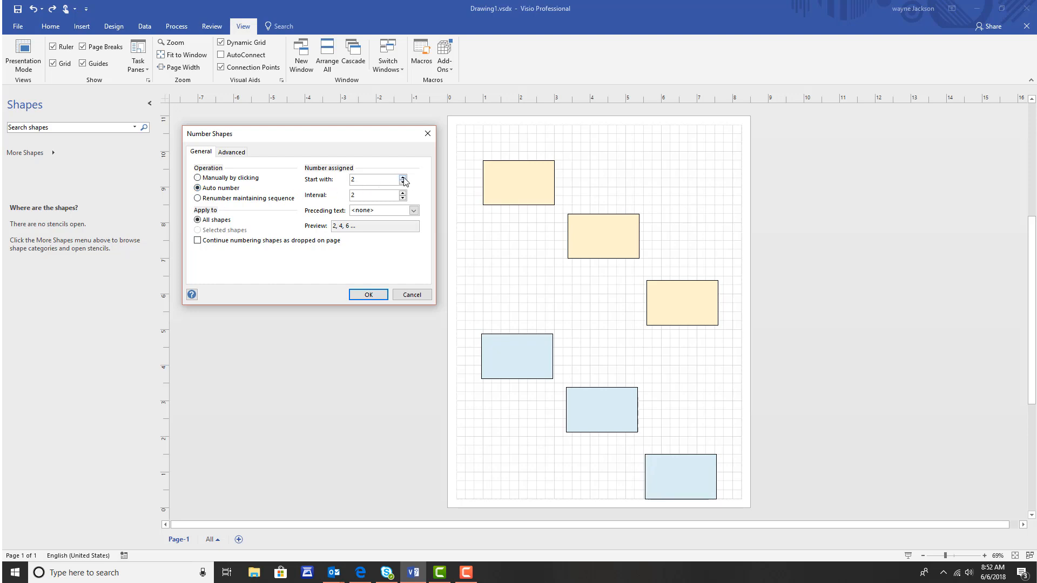
{"action": "left_click", "coordinate": [403, 177]}
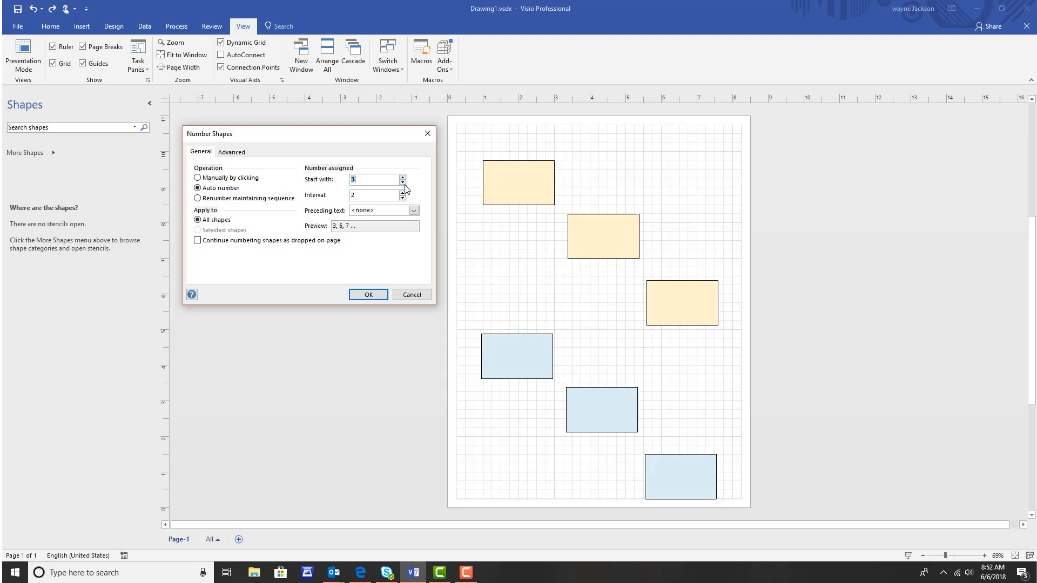
{"action": "mouse_move", "coordinate": [339, 191]}
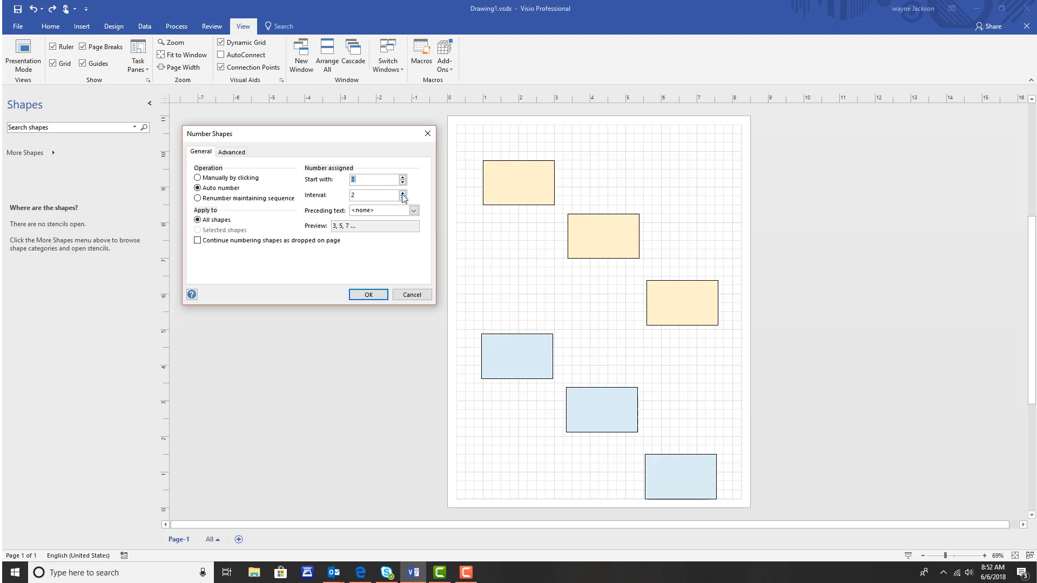
{"action": "left_click", "coordinate": [403, 193]}
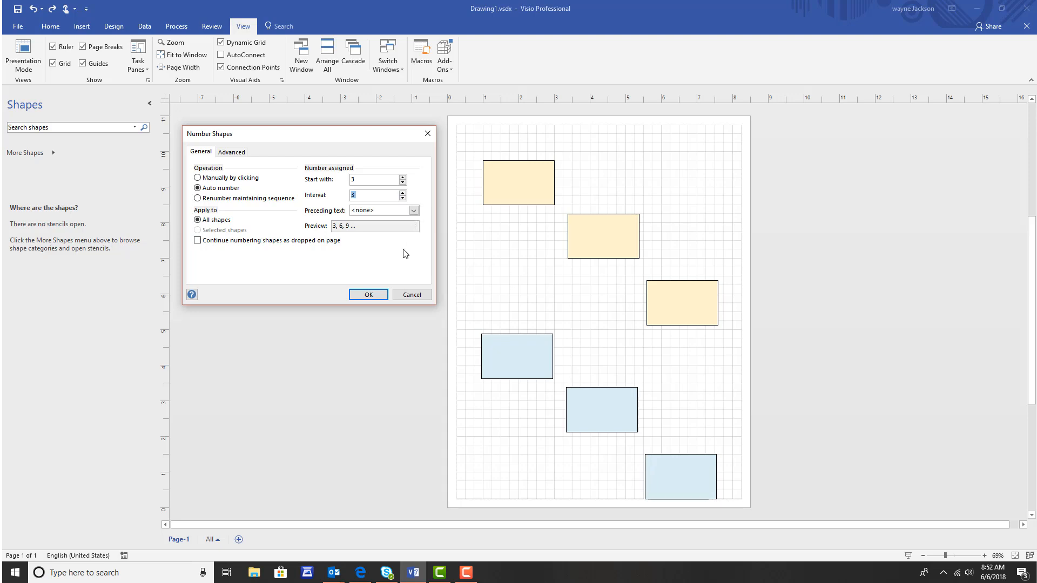
{"action": "left_click", "coordinate": [368, 294]}
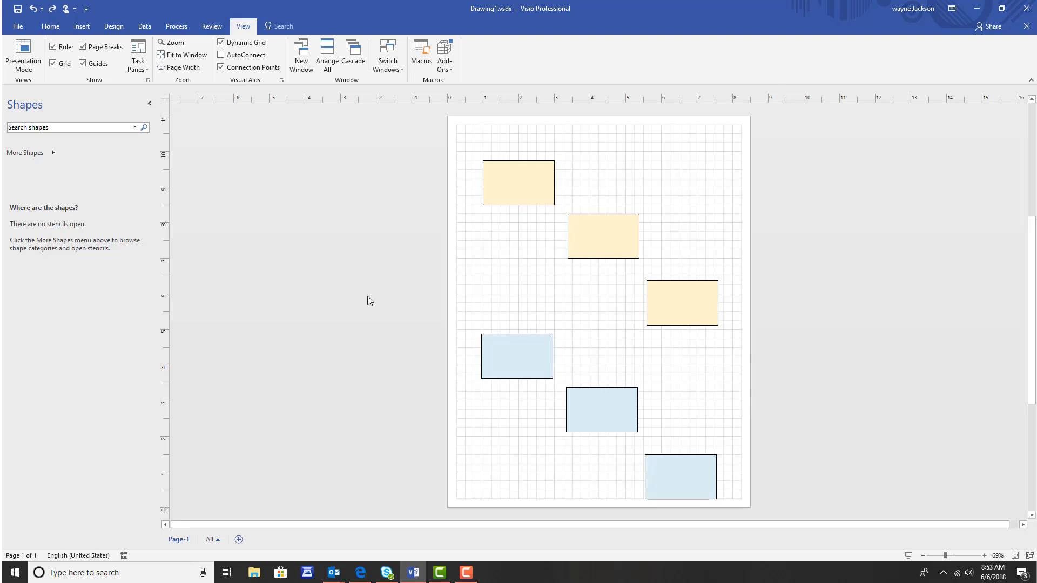
{"action": "mouse_move", "coordinate": [375, 311]}
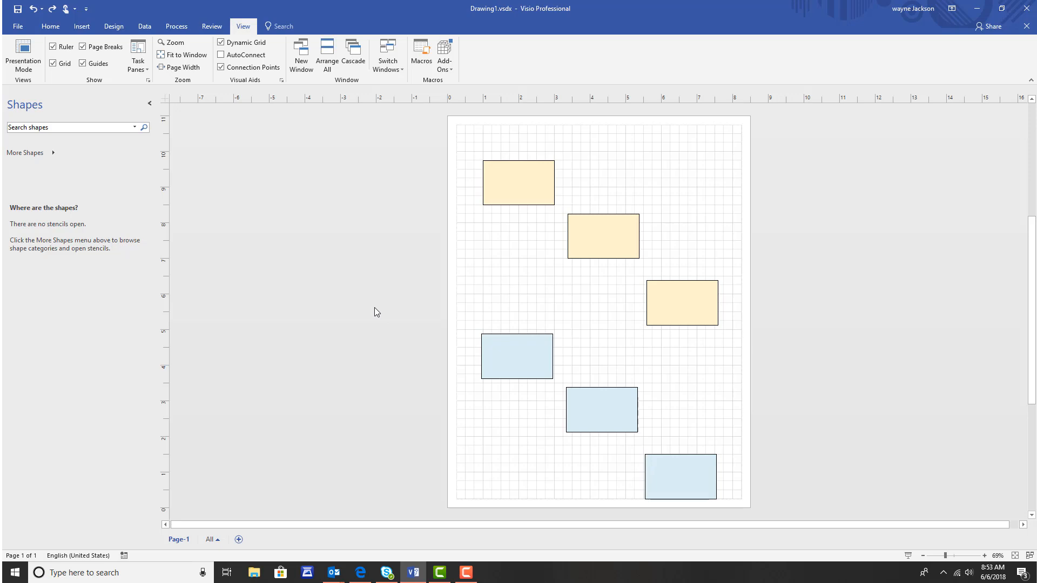
{"action": "mouse_move", "coordinate": [731, 315]}
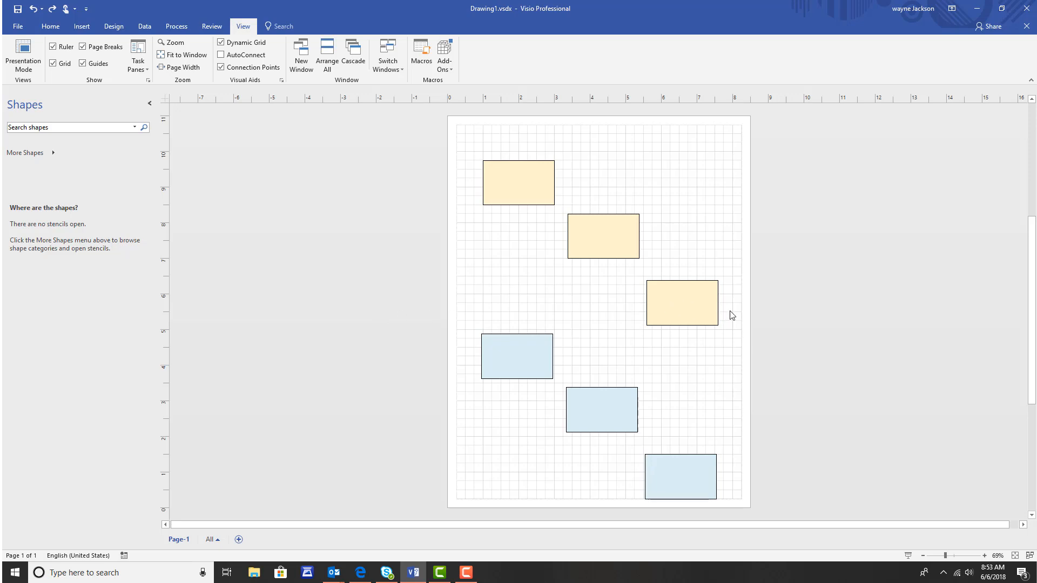
{"action": "mouse_move", "coordinate": [786, 329]}
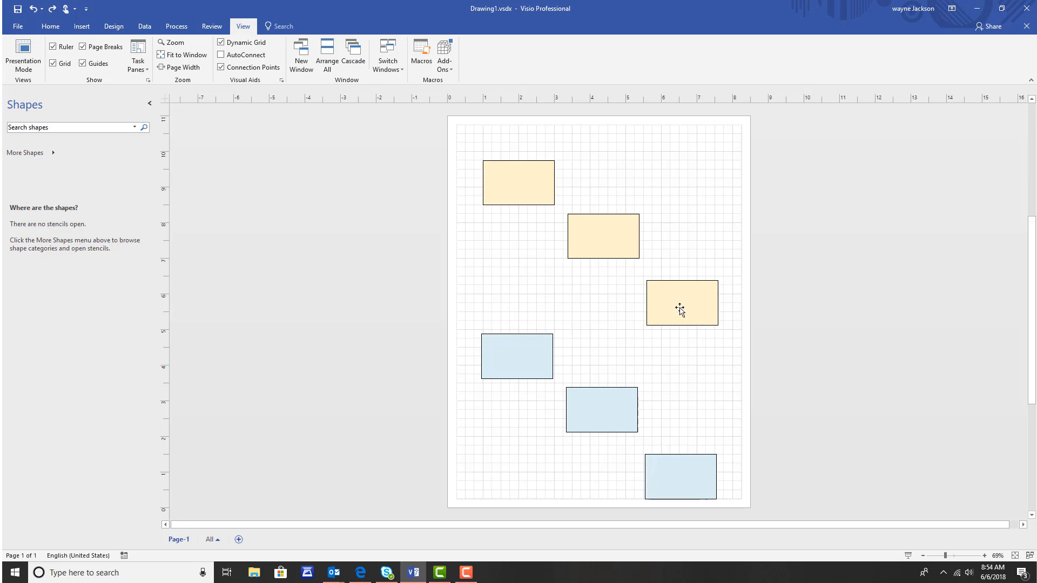
- Select the lowest yellow rectangle first, then add the other yellow rectangles
{"action": "left_click", "coordinate": [681, 303]}
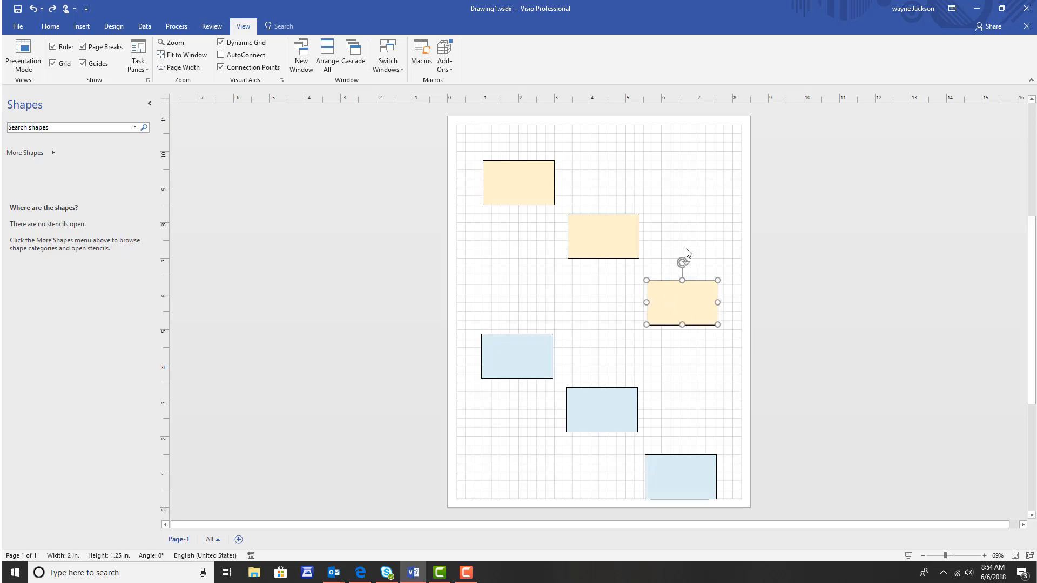
{"action": "mouse_move", "coordinate": [660, 267]}
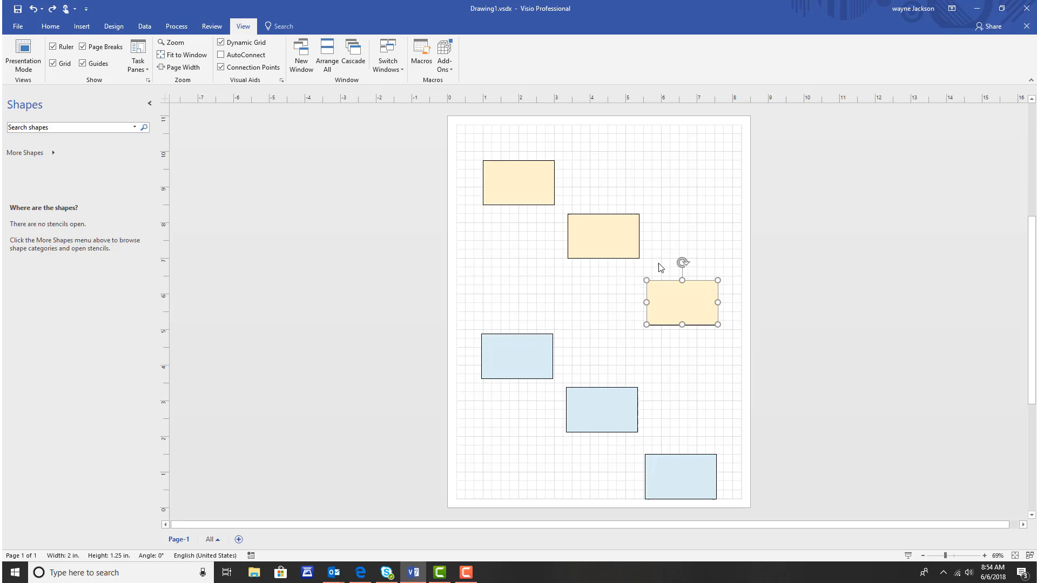
{"action": "mouse_move", "coordinate": [605, 243]}
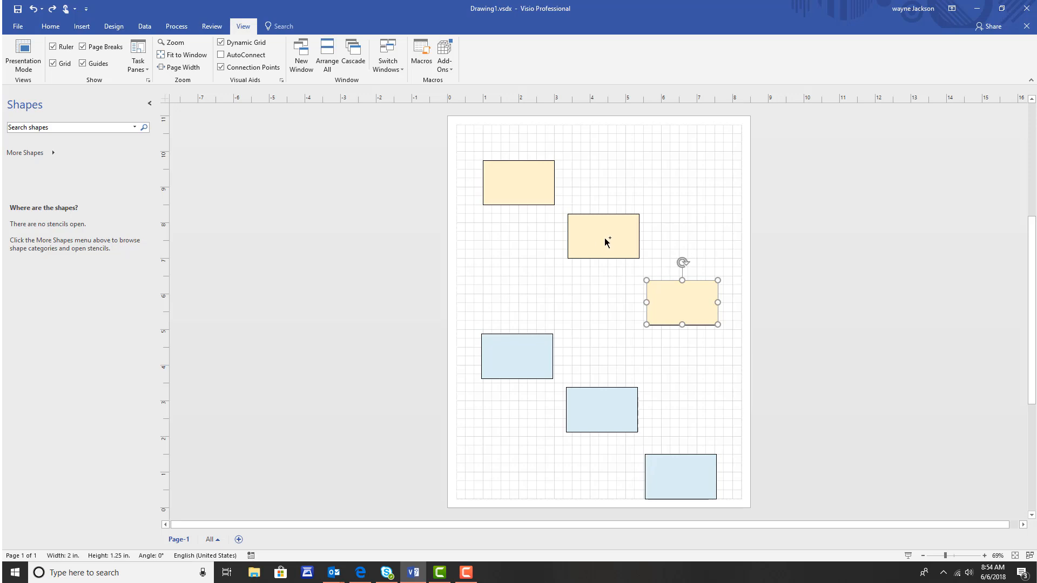
{"action": "left_click", "coordinate": [603, 236]}
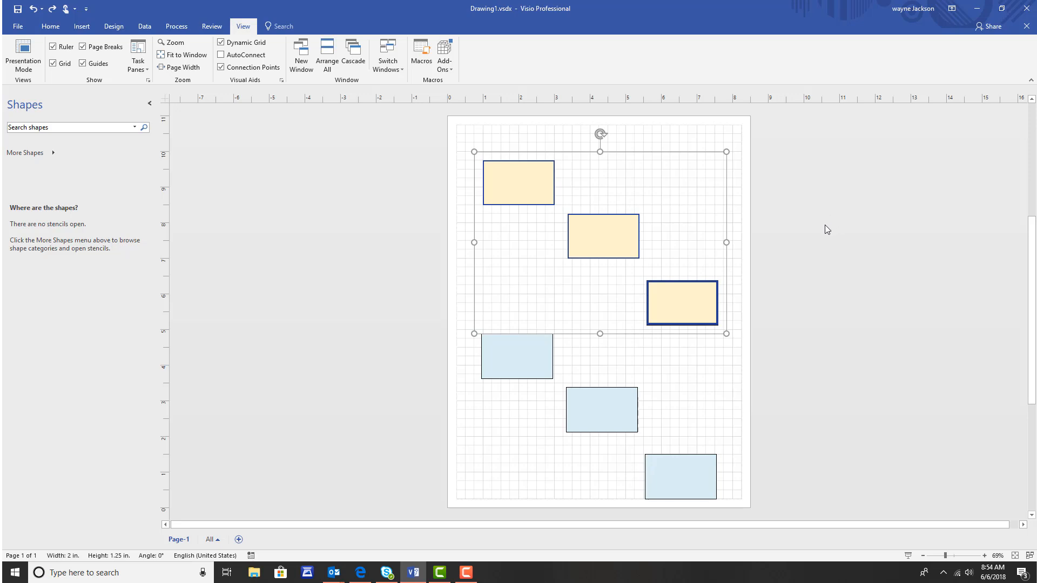
{"action": "mouse_move", "coordinate": [820, 241]}
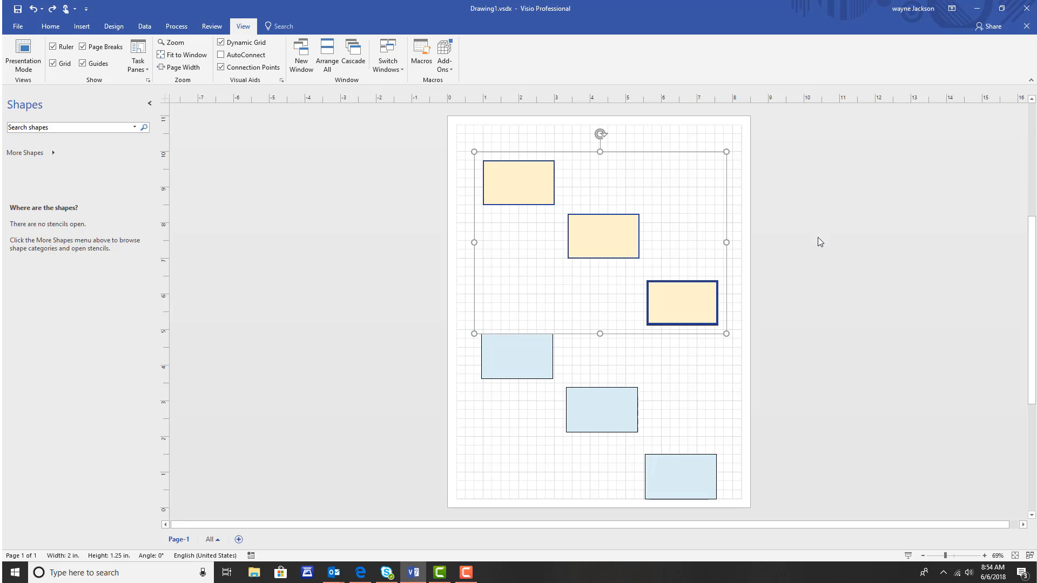
{"action": "mouse_move", "coordinate": [820, 245]}
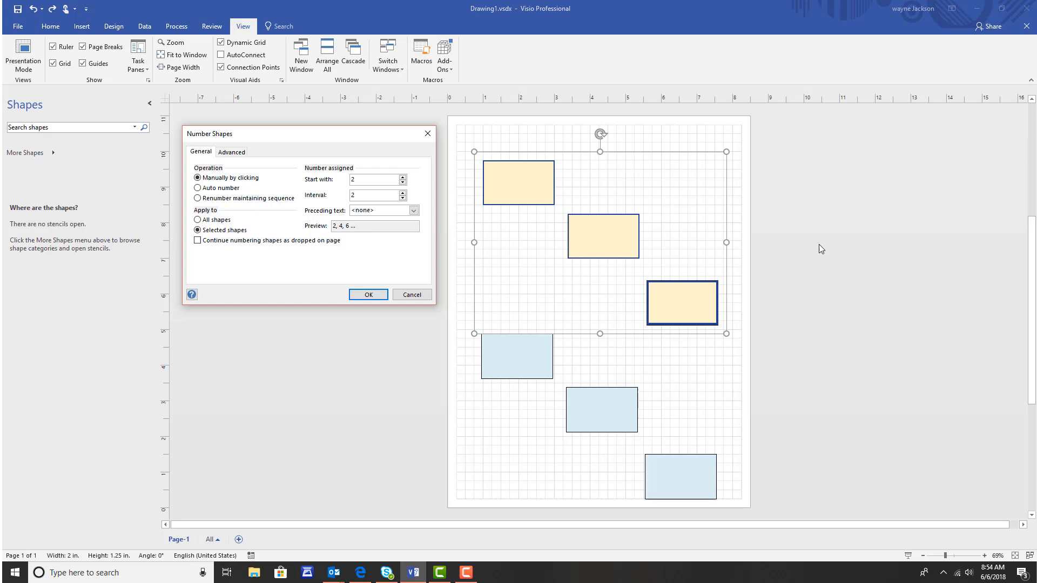
{"action": "mouse_move", "coordinate": [820, 253]}
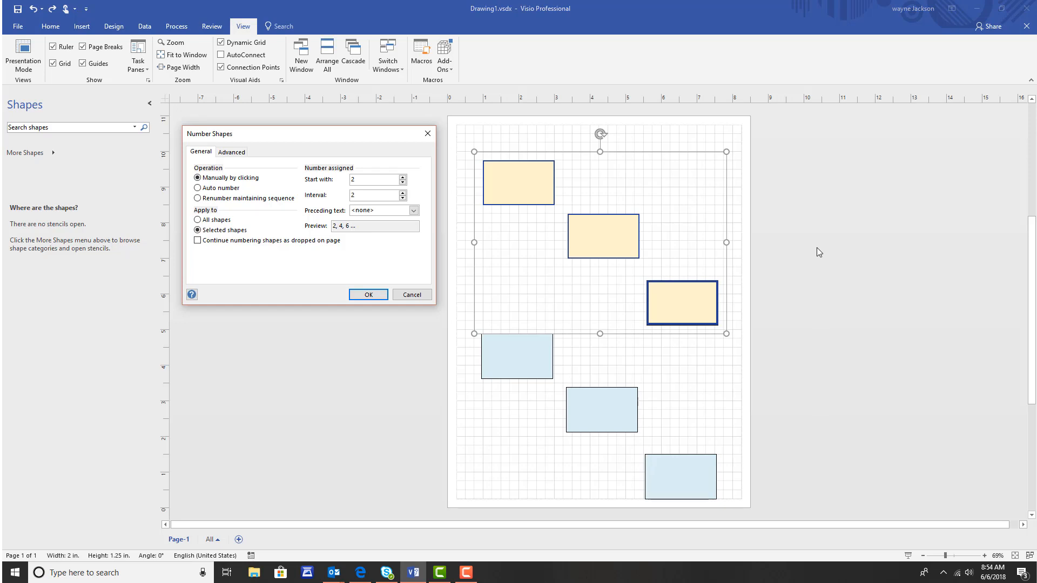
{"action": "mouse_move", "coordinate": [134, 200]}
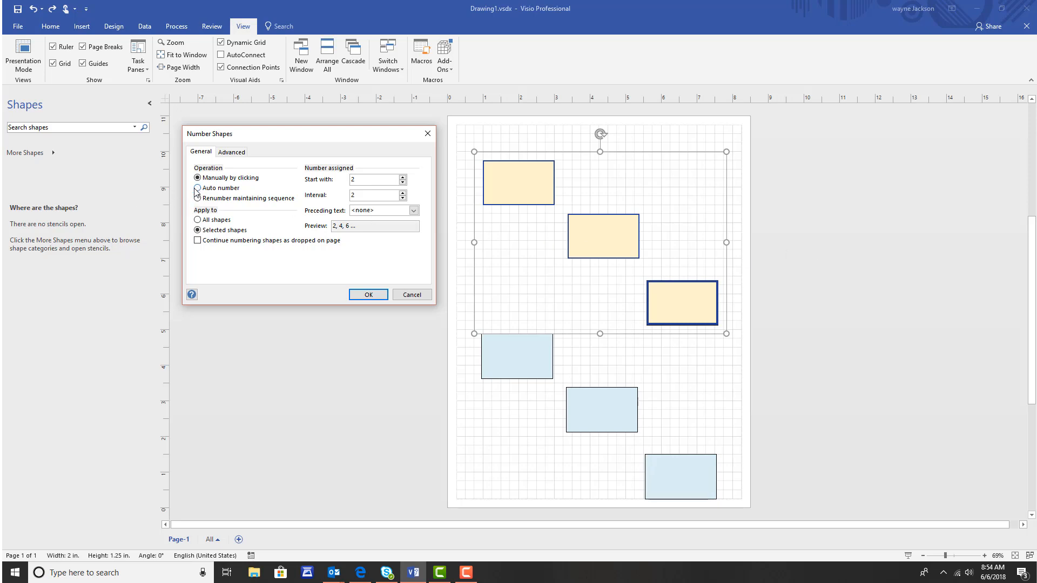
- Auto-number the selected yellow rectangles 2, 4, 6 using Selection order
{"action": "left_click", "coordinate": [198, 188]}
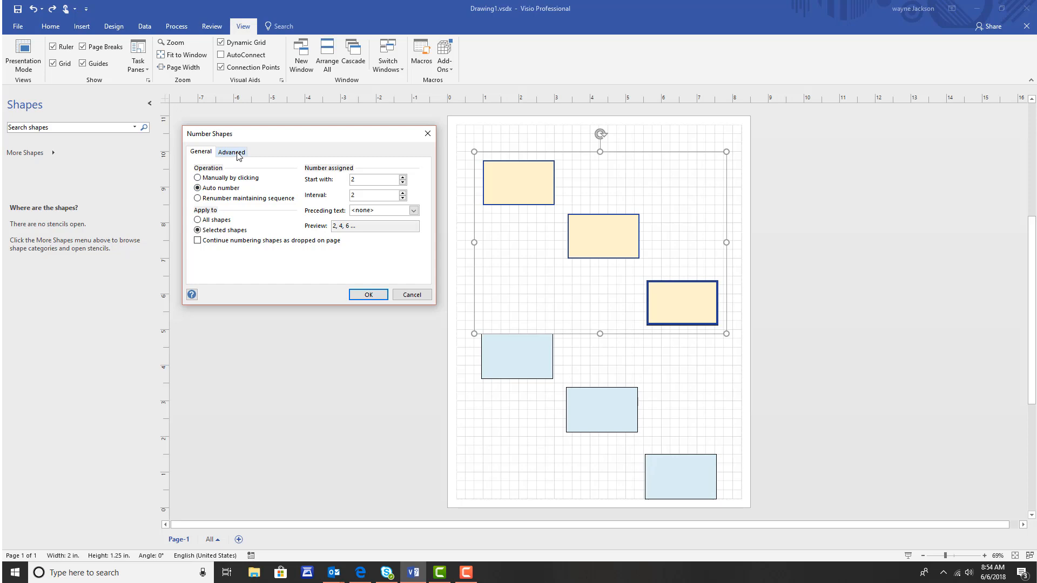
{"action": "left_click", "coordinate": [231, 151]}
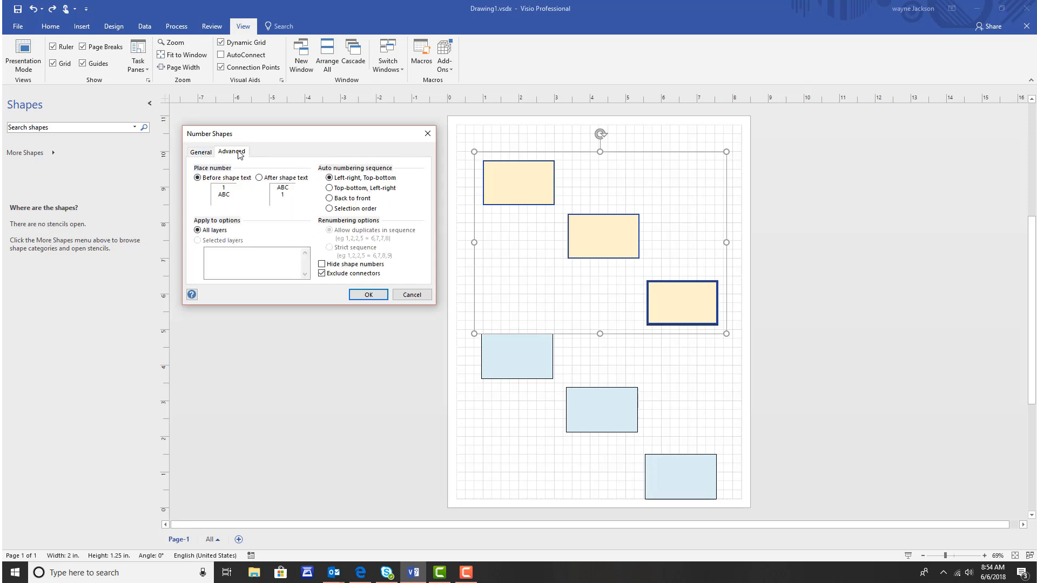
{"action": "mouse_move", "coordinate": [321, 142]}
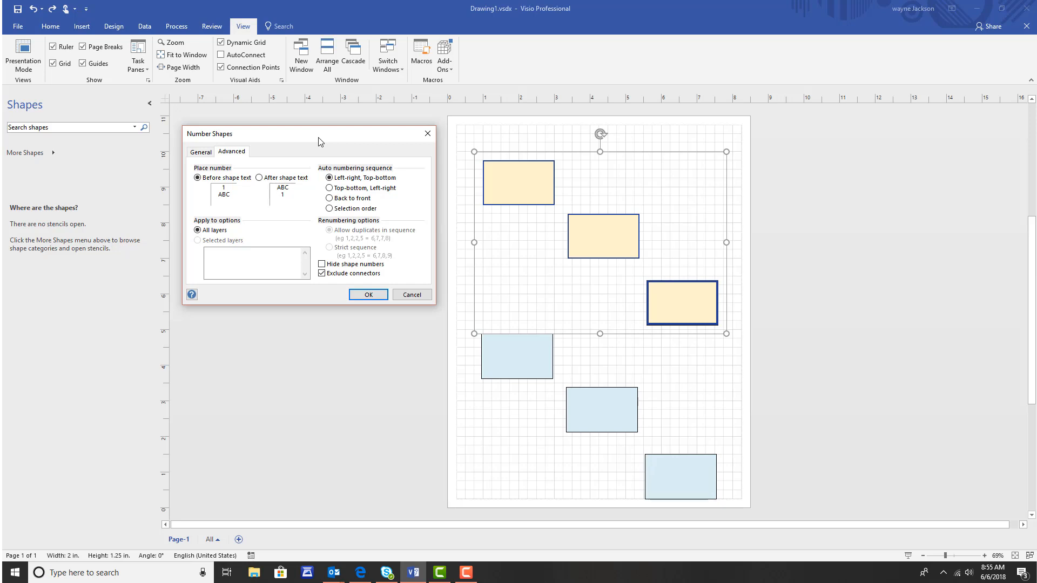
{"action": "mouse_move", "coordinate": [338, 220]}
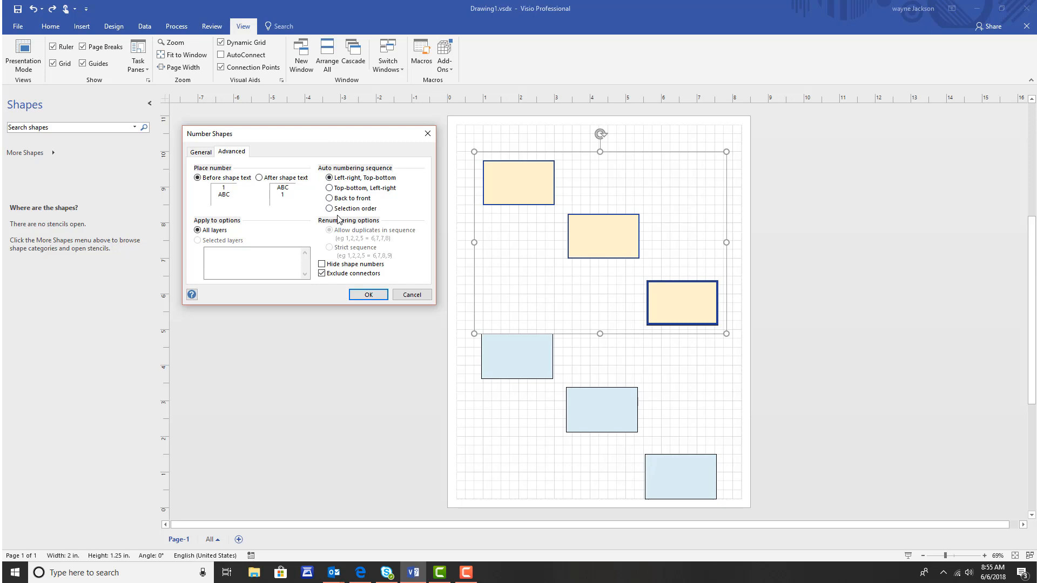
{"action": "left_click", "coordinate": [329, 209]}
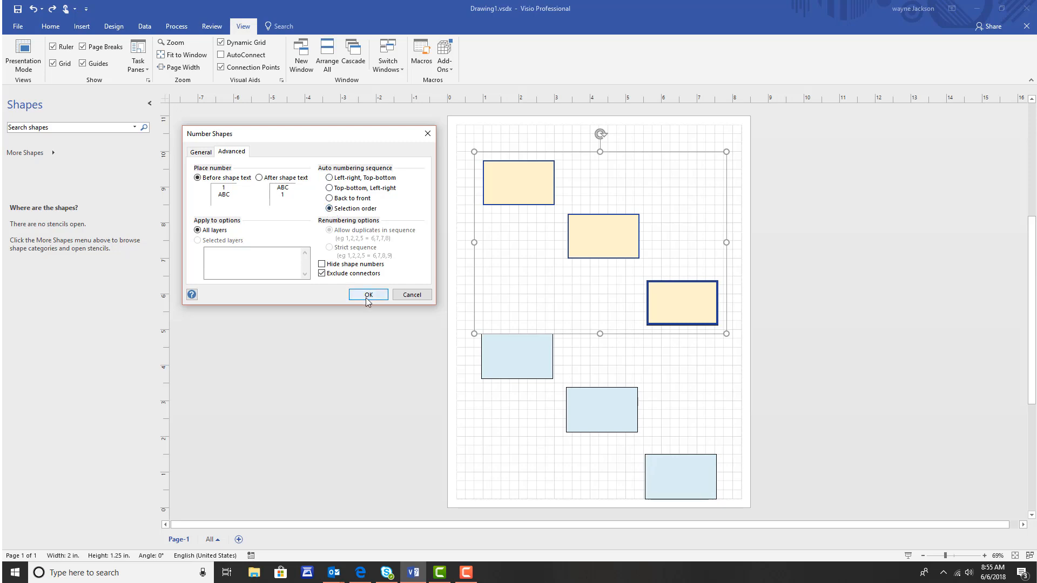
{"action": "left_click", "coordinate": [368, 294]}
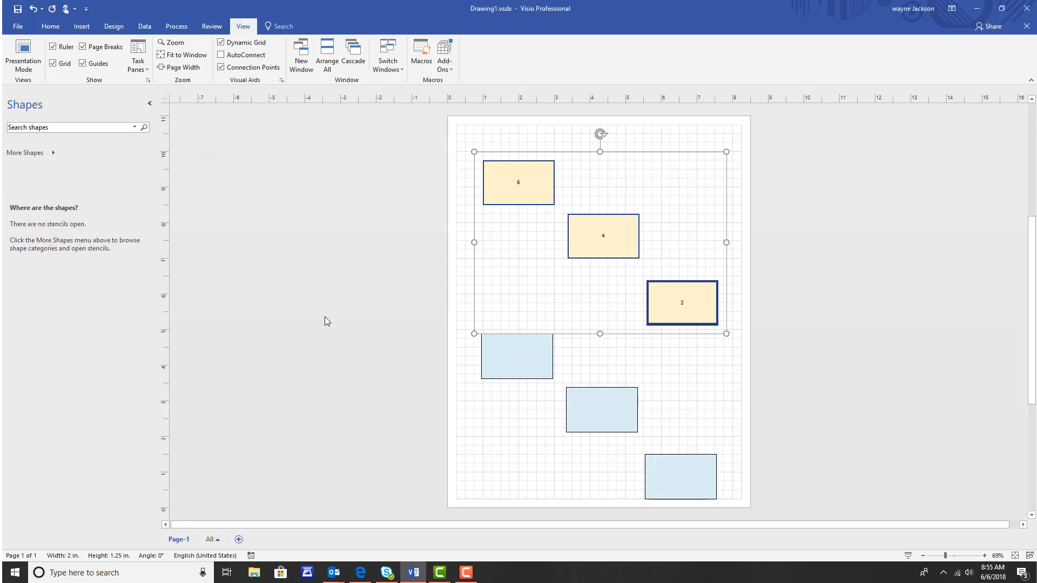
{"action": "mouse_move", "coordinate": [313, 300]}
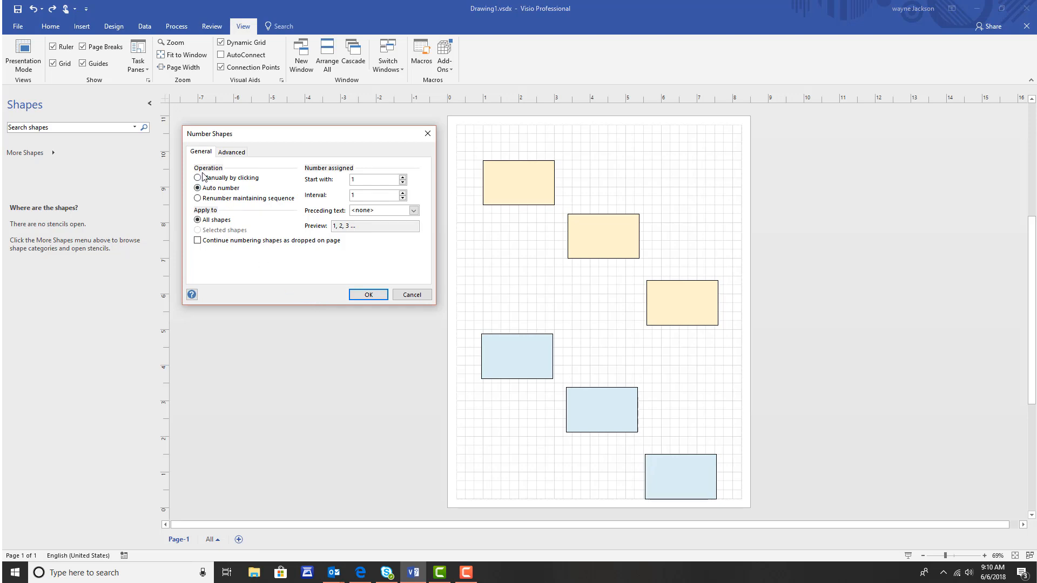
- Set manual numbering starting at 2, interval 2, prefix 'Step', continuing on dropped shapes
{"action": "left_click", "coordinate": [198, 177]}
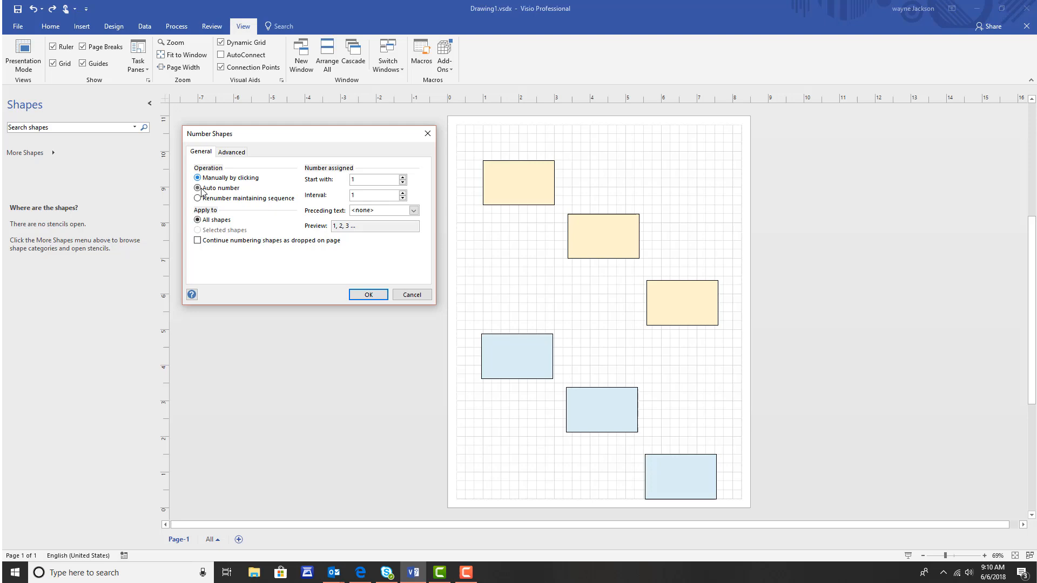
{"action": "left_click", "coordinate": [198, 177]}
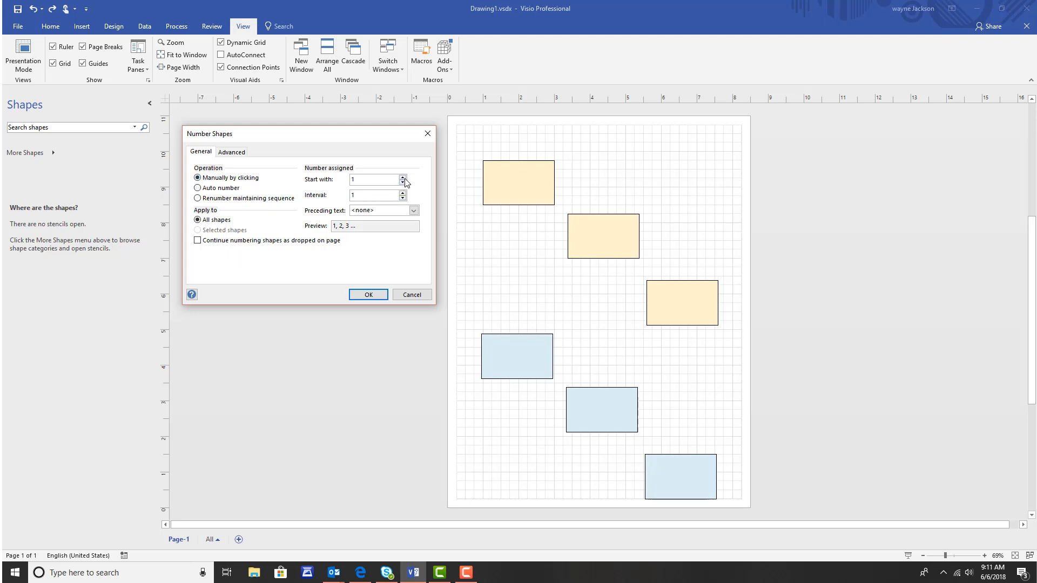
{"action": "left_click", "coordinate": [402, 176]}
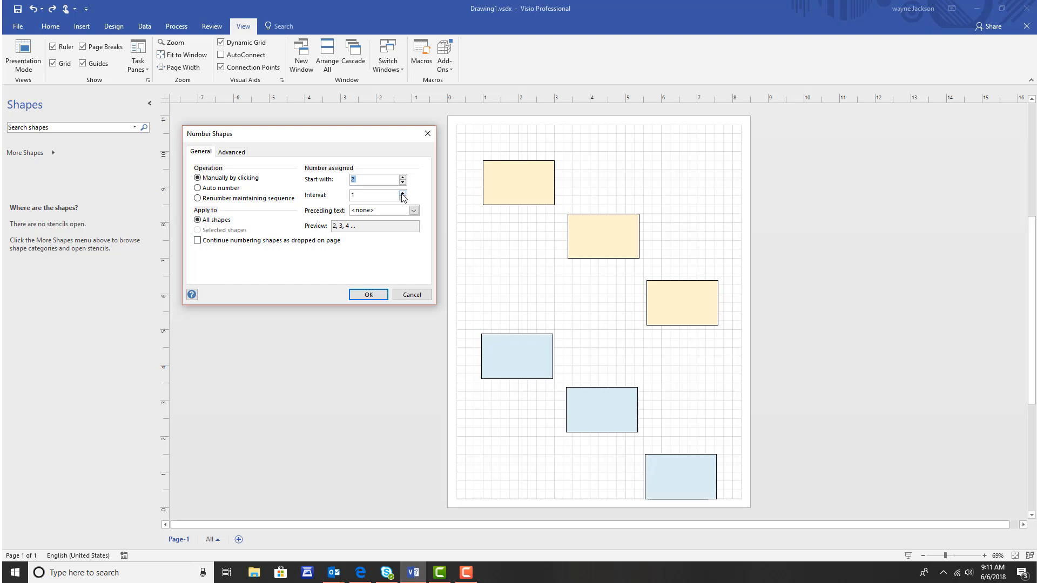
{"action": "left_click", "coordinate": [402, 192]}
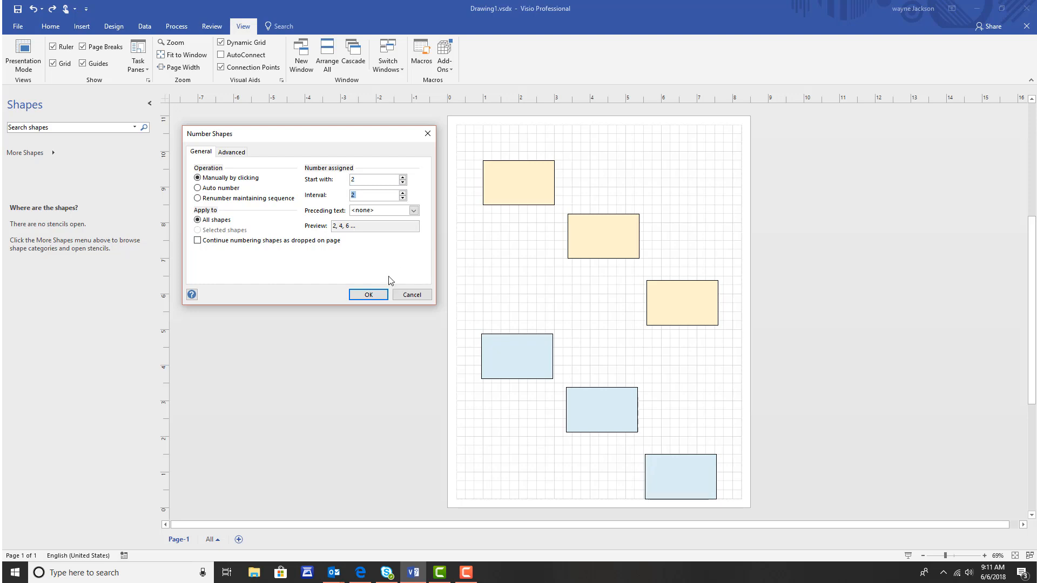
{"action": "mouse_move", "coordinate": [222, 285]}
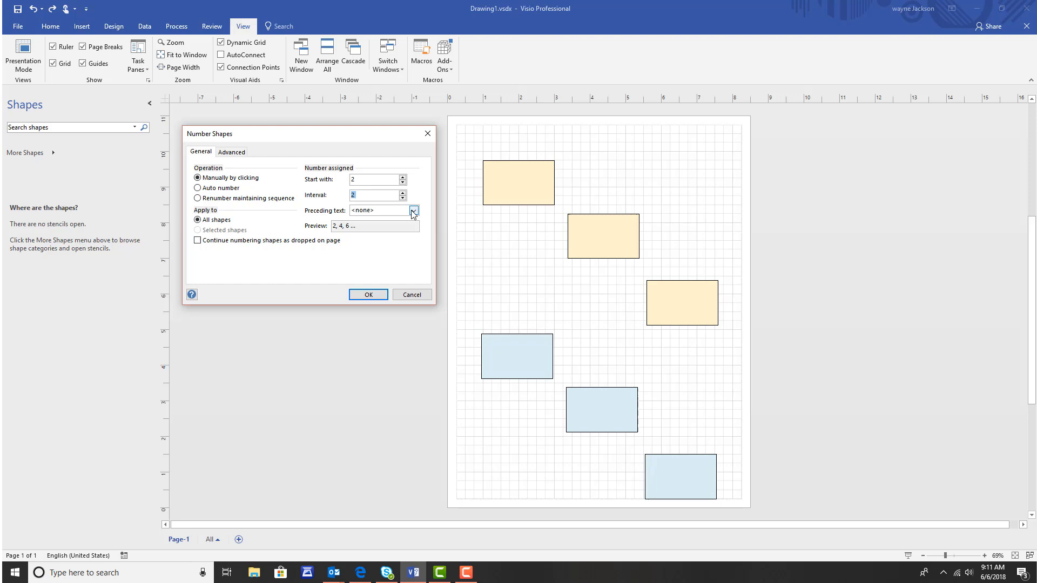
{"action": "left_click", "coordinate": [412, 210]}
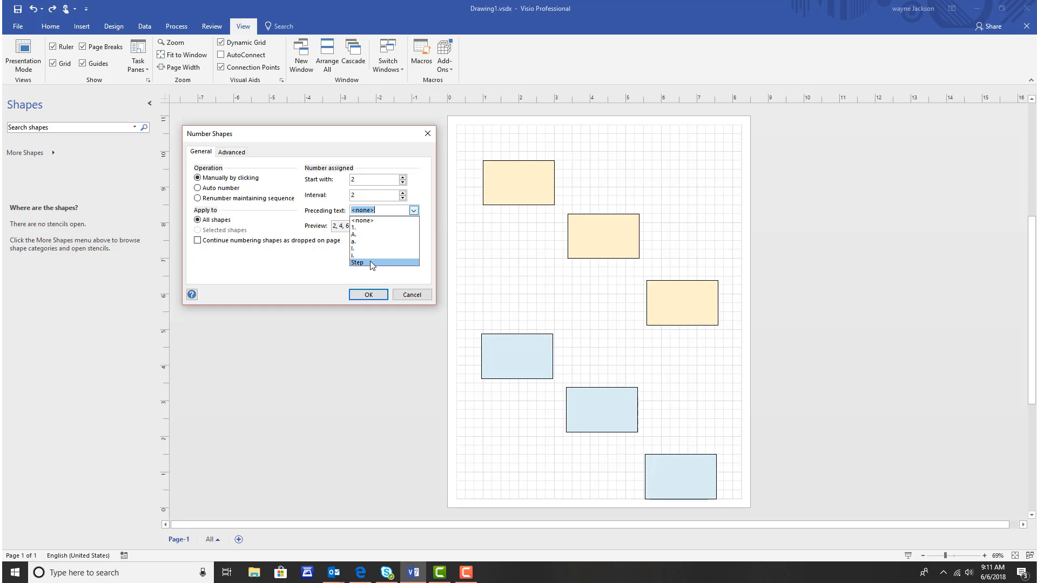
{"action": "left_click", "coordinate": [357, 263]}
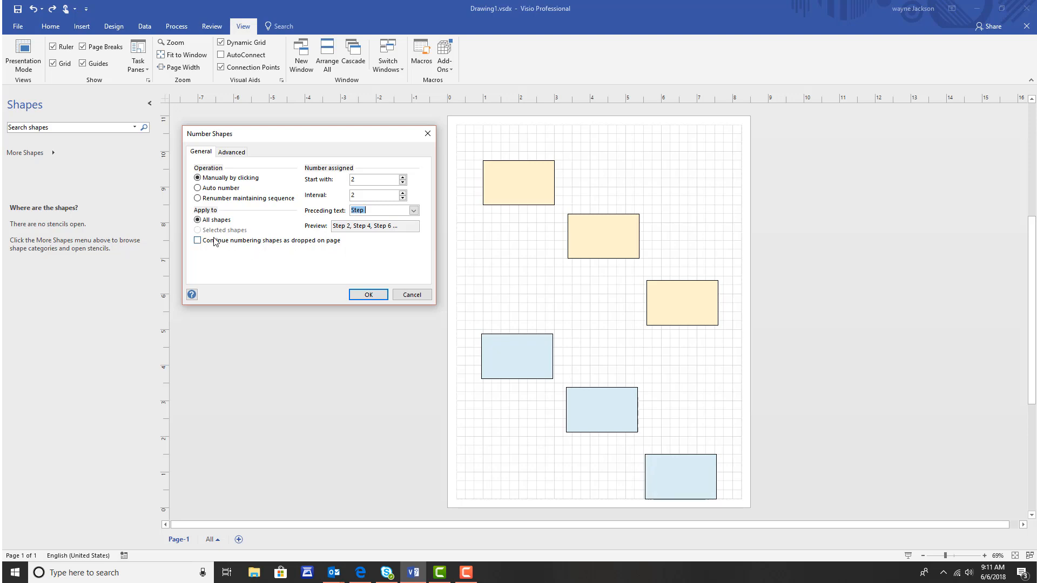
{"action": "left_click", "coordinate": [197, 240]}
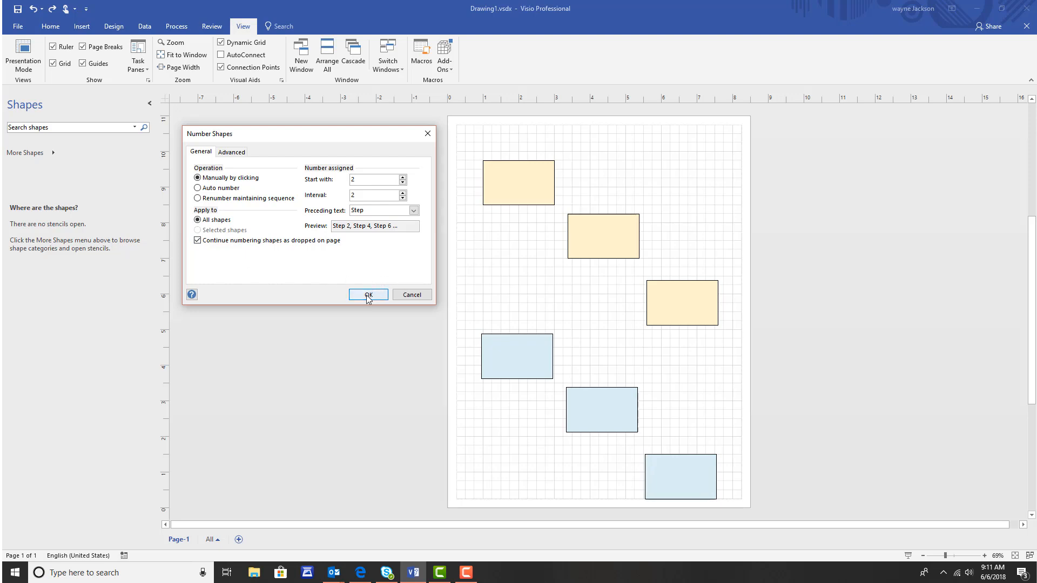
- Manually number the top-left, right and middle yellow rectangles, then close Manual Numbering
{"action": "left_click", "coordinate": [368, 295]}
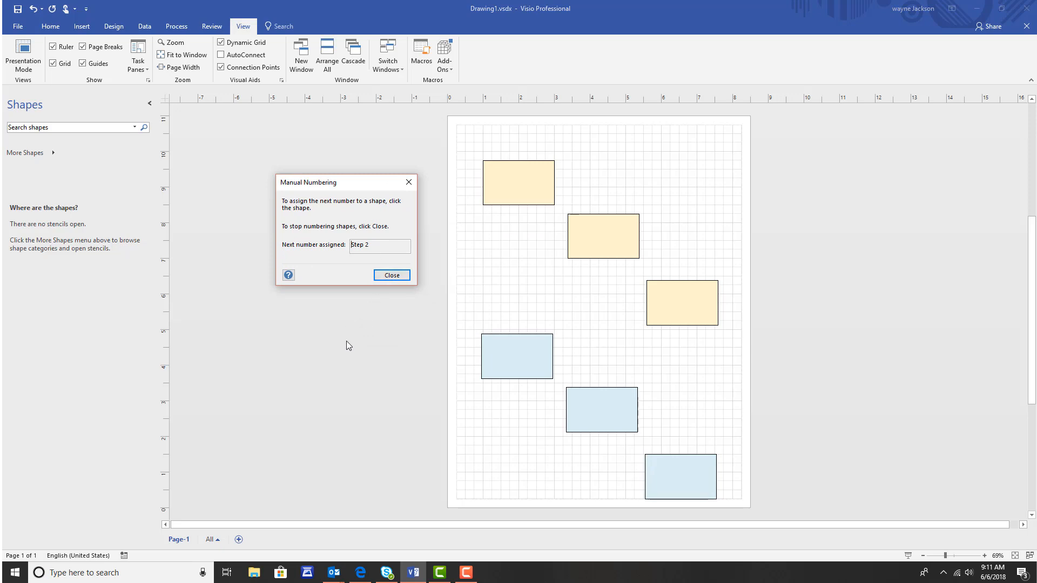
{"action": "mouse_move", "coordinate": [352, 348]}
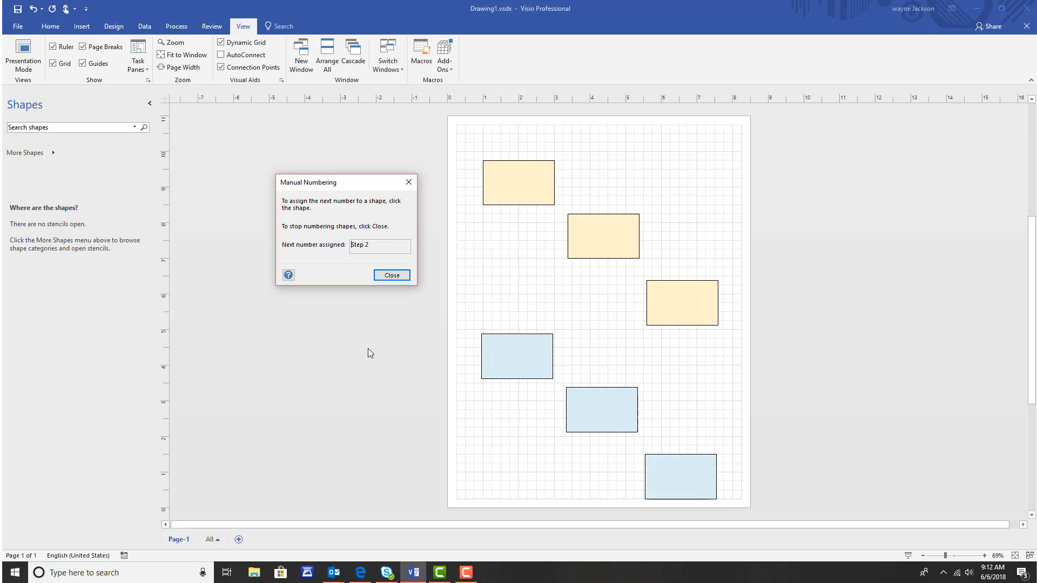
{"action": "mouse_move", "coordinate": [516, 187]}
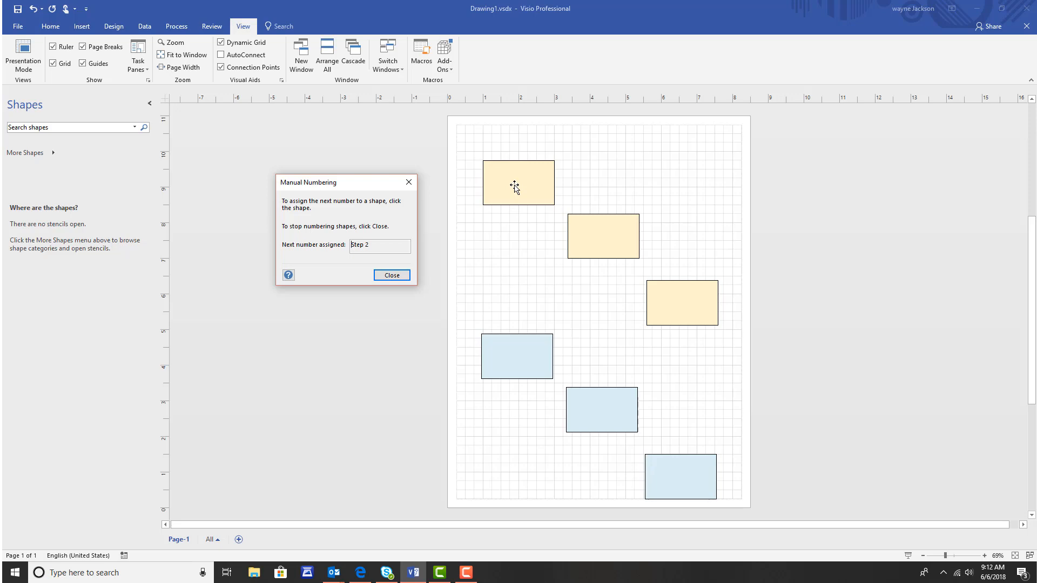
{"action": "left_click", "coordinate": [518, 183]}
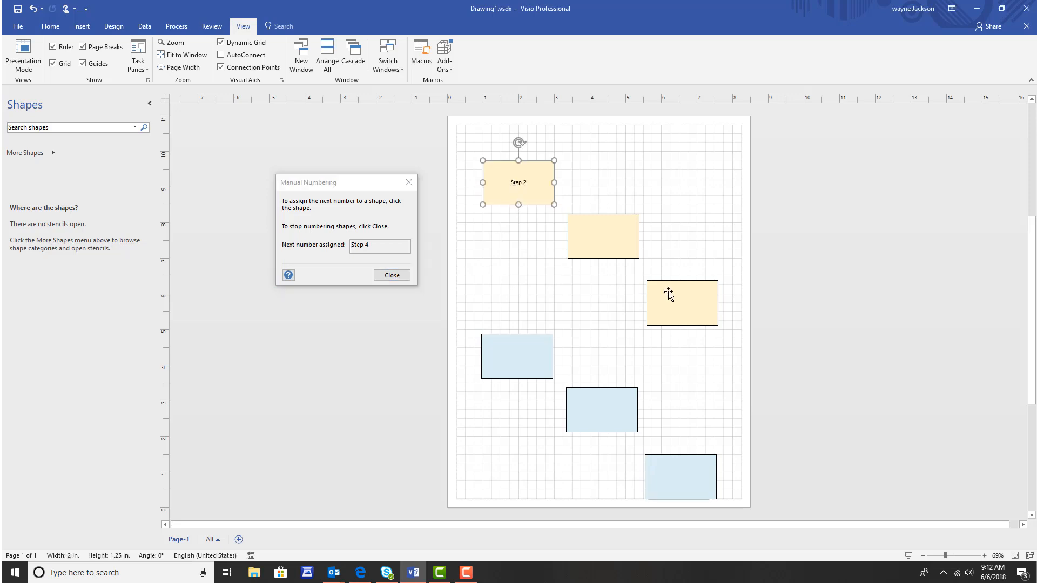
{"action": "left_click", "coordinate": [681, 303]}
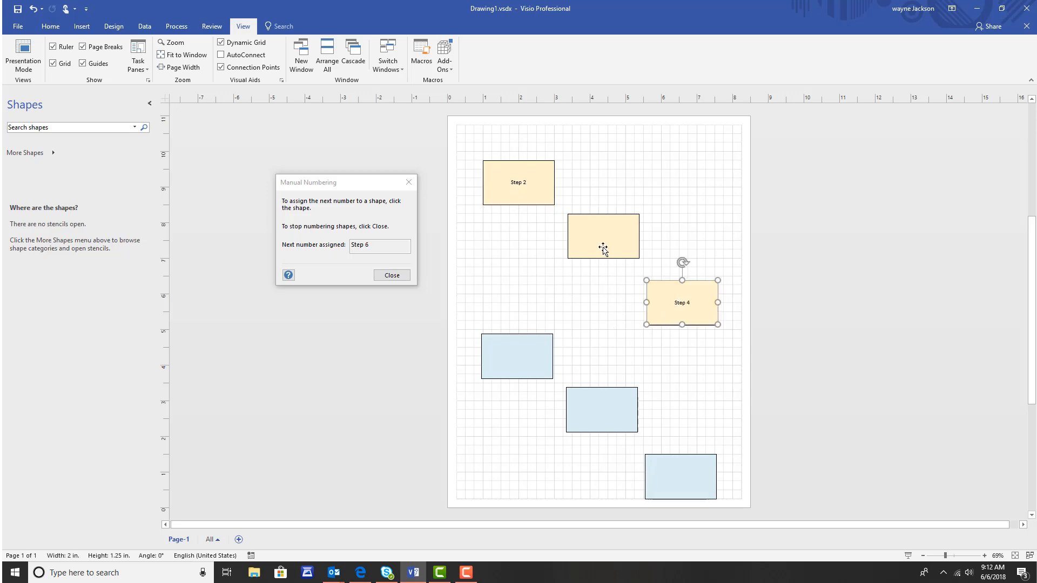
{"action": "left_click", "coordinate": [603, 236]}
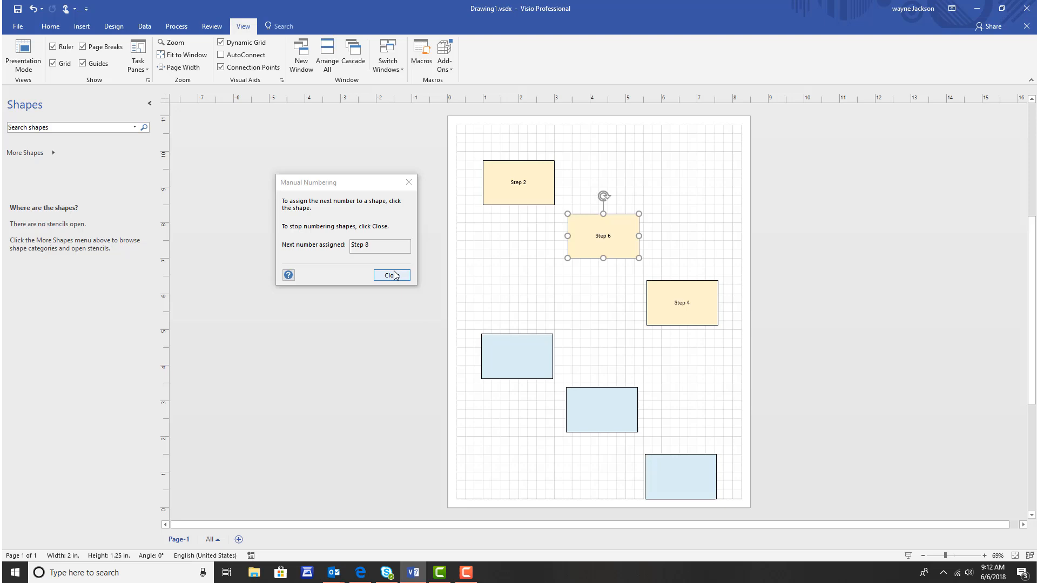
{"action": "left_click", "coordinate": [391, 275]}
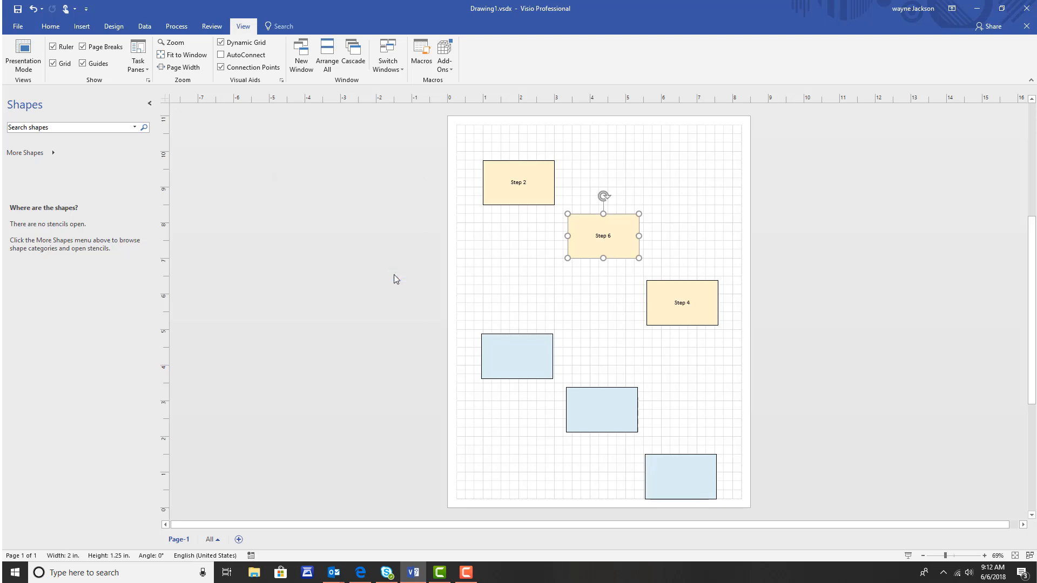
{"action": "mouse_move", "coordinate": [385, 262]}
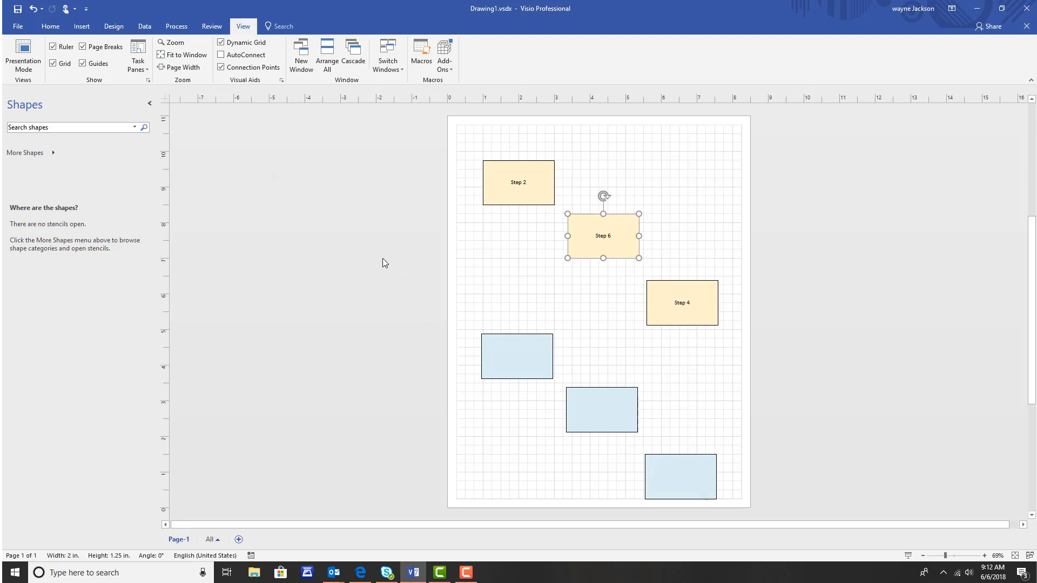
{"action": "mouse_move", "coordinate": [416, 135]}
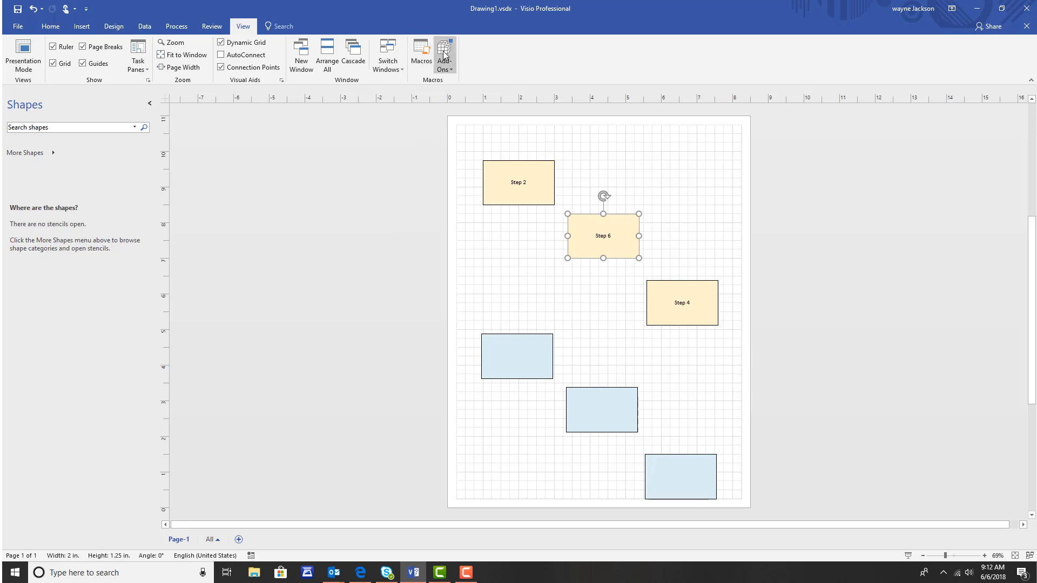
- Reopen Number Shapes from Add-Ons and apply advanced numbering across all layers
{"action": "left_click", "coordinate": [444, 53]}
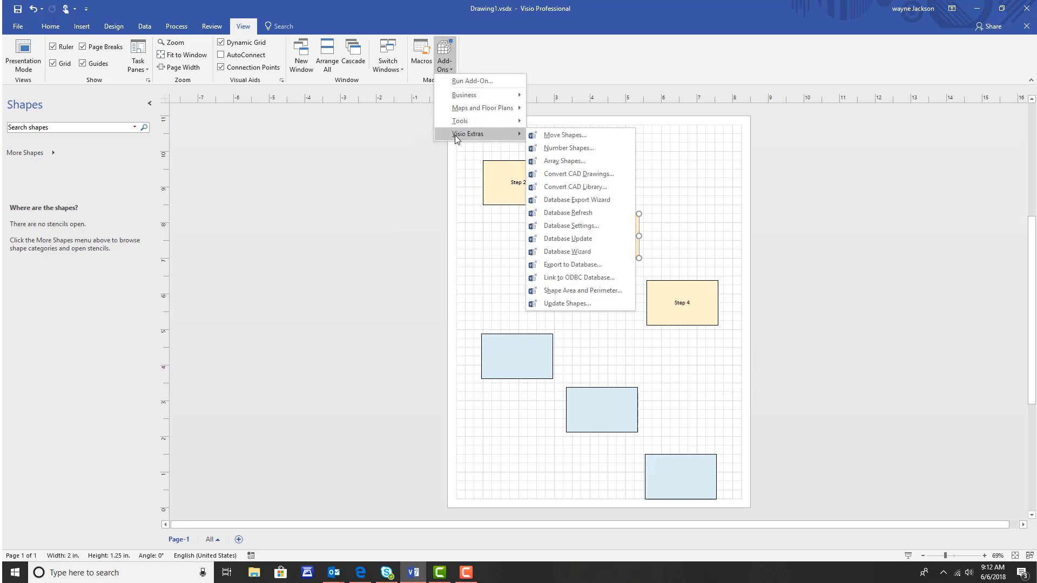
{"action": "left_click", "coordinate": [568, 147]}
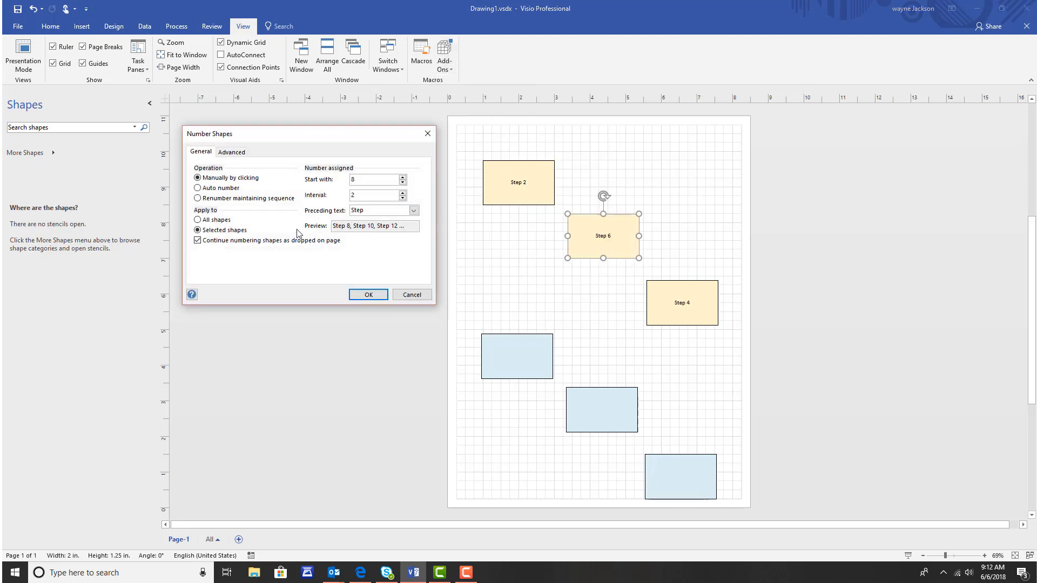
{"action": "left_click", "coordinate": [232, 151]}
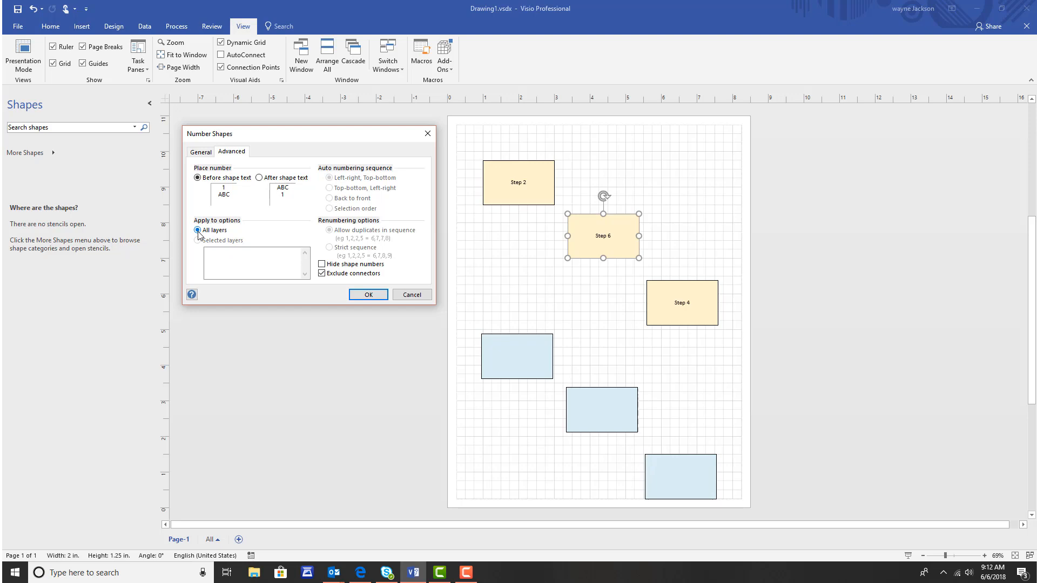
{"action": "left_click", "coordinate": [197, 230]}
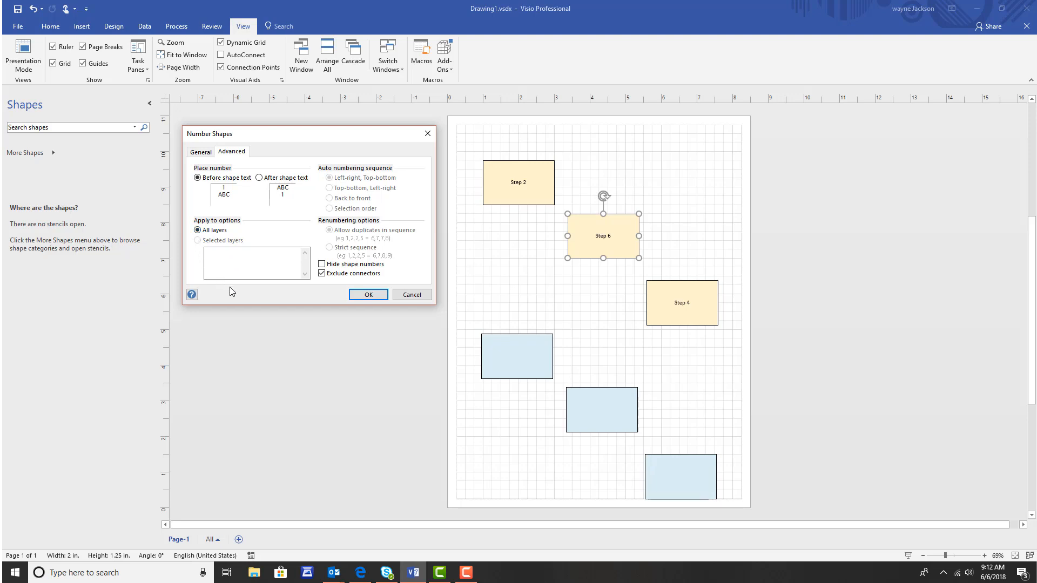
{"action": "mouse_move", "coordinate": [239, 298]}
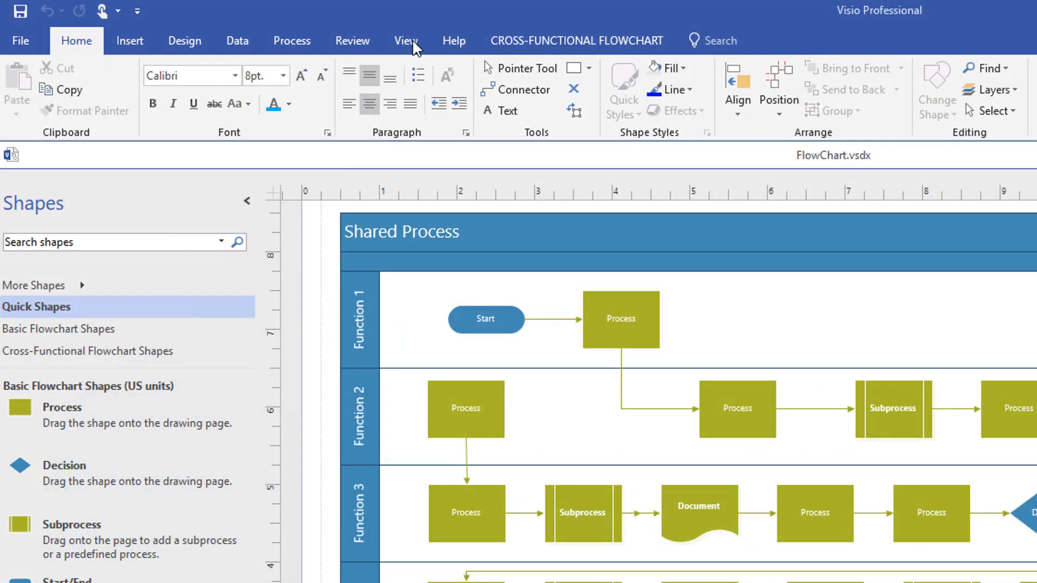
- Open the Pan & Zoom task pane and shift the view to the flowchart's middle rows
{"action": "left_click", "coordinate": [406, 40]}
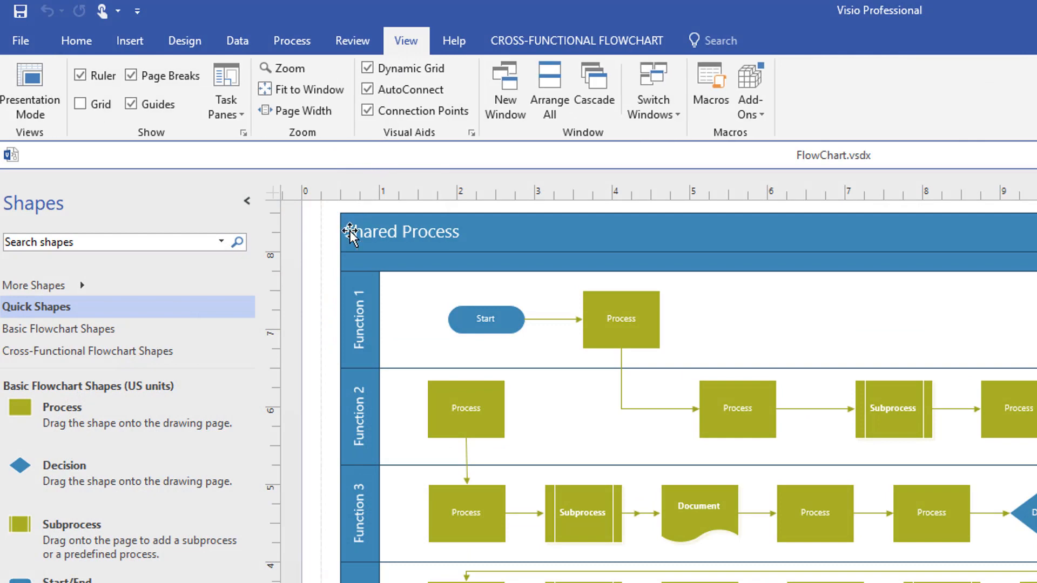
{"action": "left_click", "coordinate": [227, 91]}
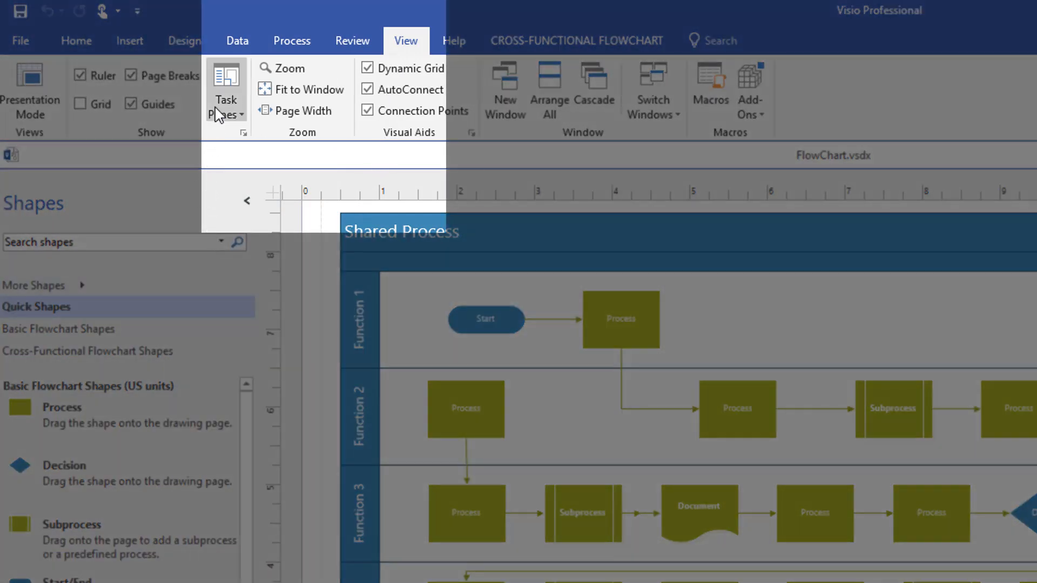
{"action": "left_click", "coordinate": [226, 99]}
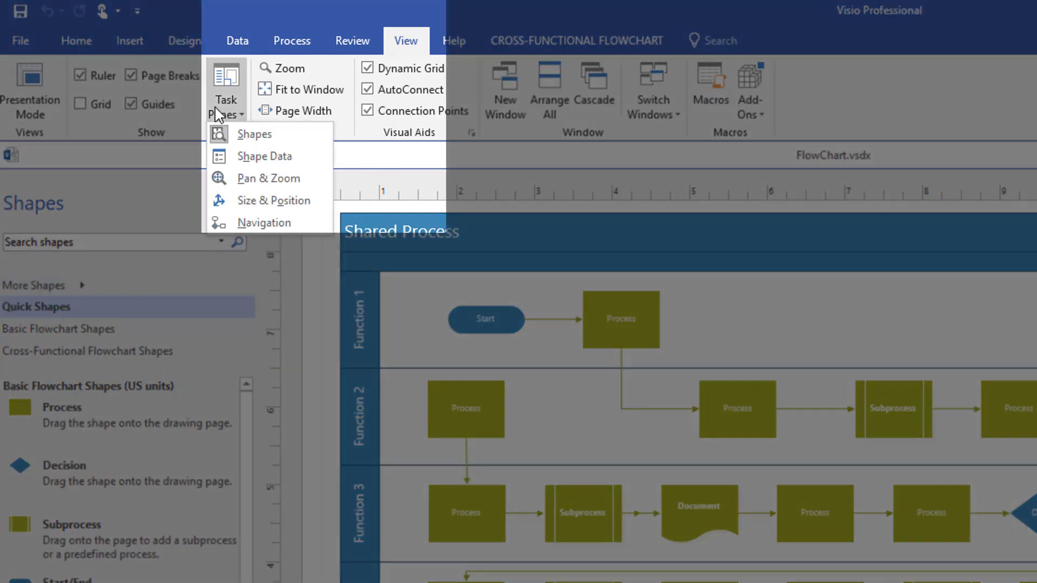
{"action": "mouse_move", "coordinate": [268, 178]}
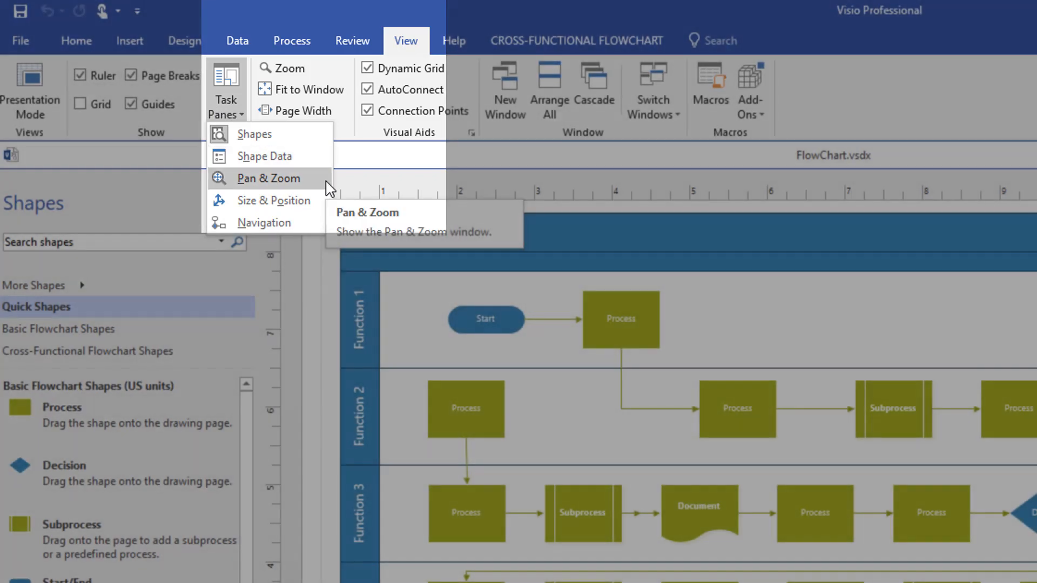
{"action": "left_click", "coordinate": [268, 178]}
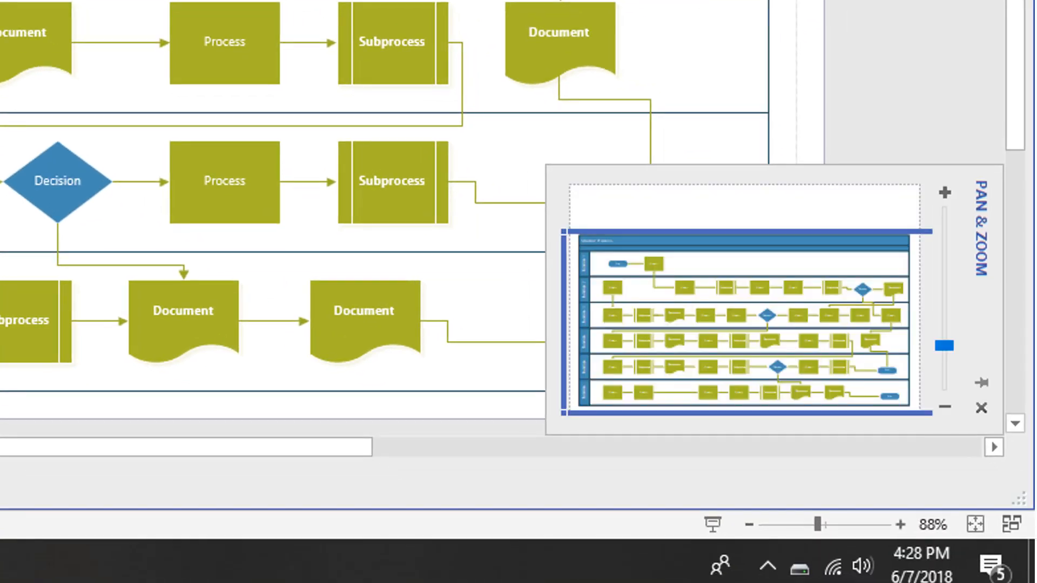
{"action": "mouse_move", "coordinate": [610, 66]}
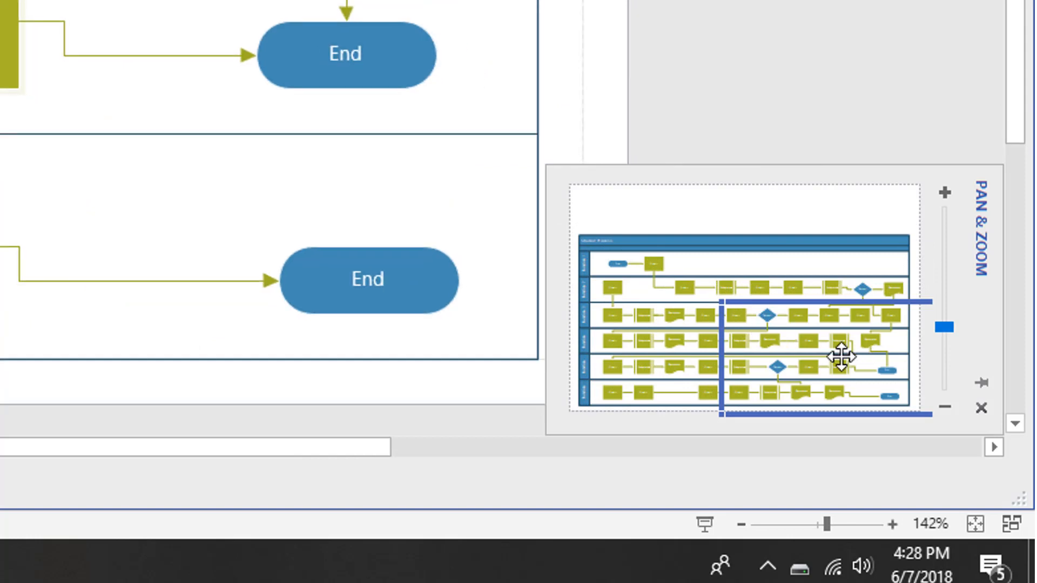
{"action": "left_click_drag", "start_coordinate": [843, 357], "coordinate": [878, 285]}
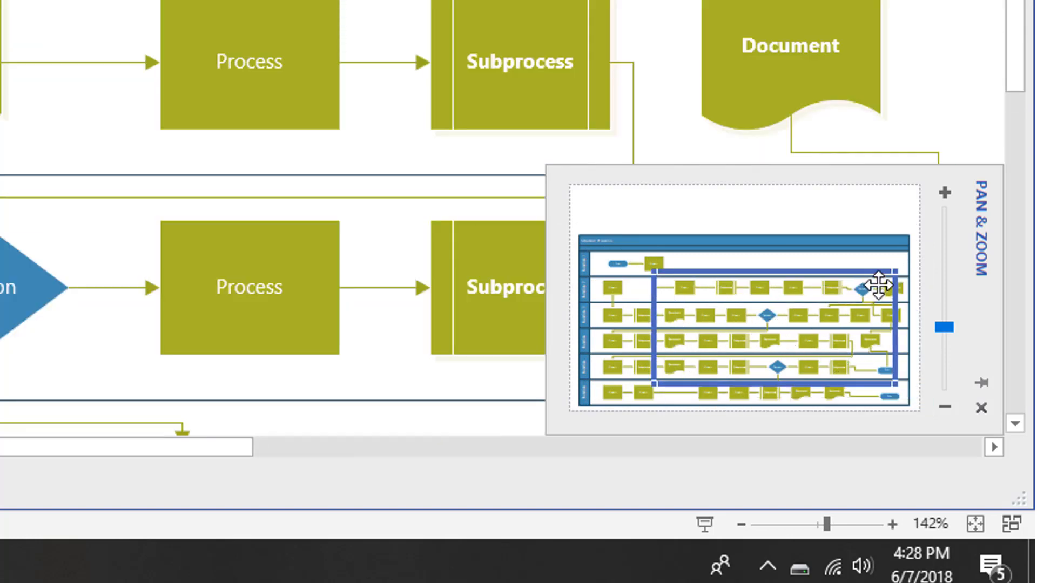